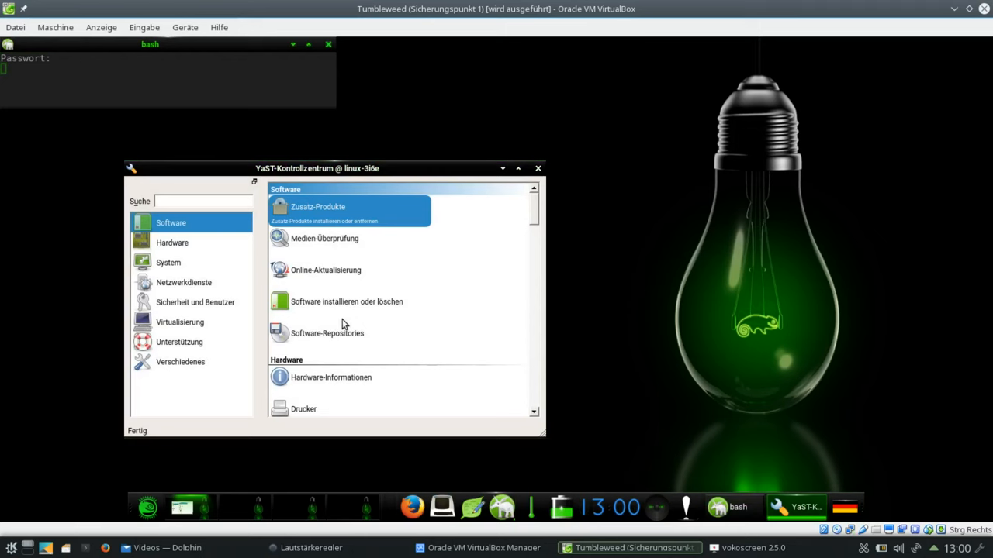
pyautogui.moveTo(347, 302)
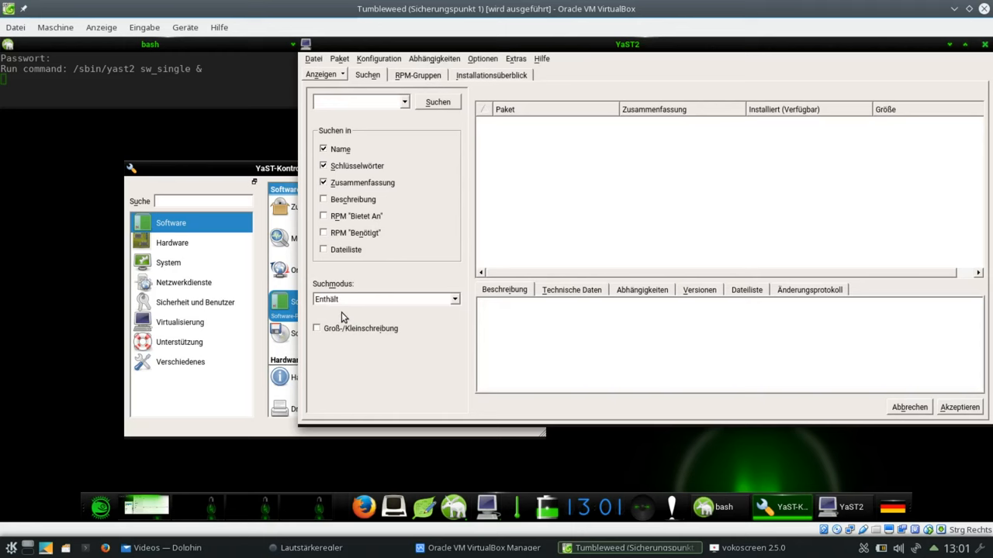
# - Search YaST2 Software Management for 'gnuh' and mark the gnuhealth package
pyautogui.click(357, 101)
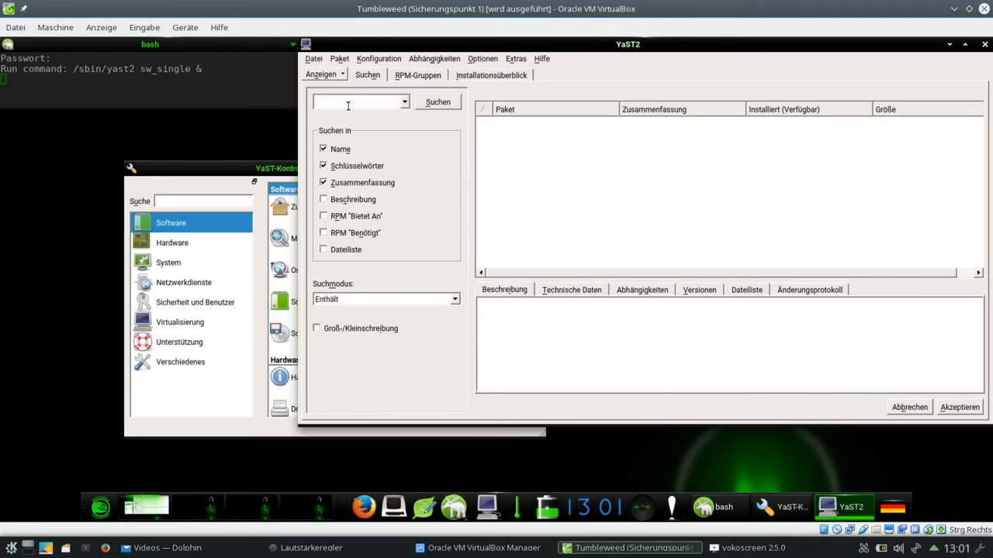
pyautogui.write('gnuhealth')
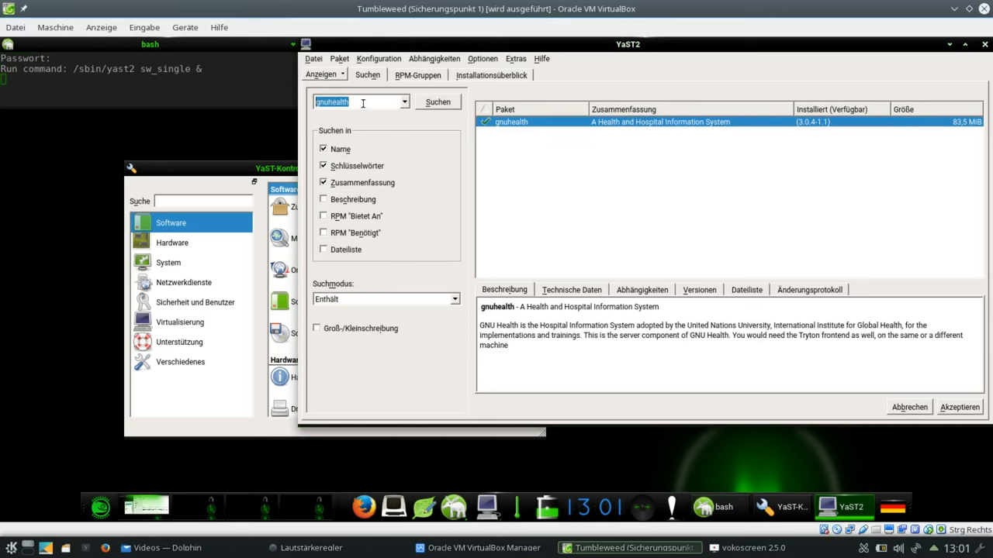
pyautogui.moveTo(346, 101)
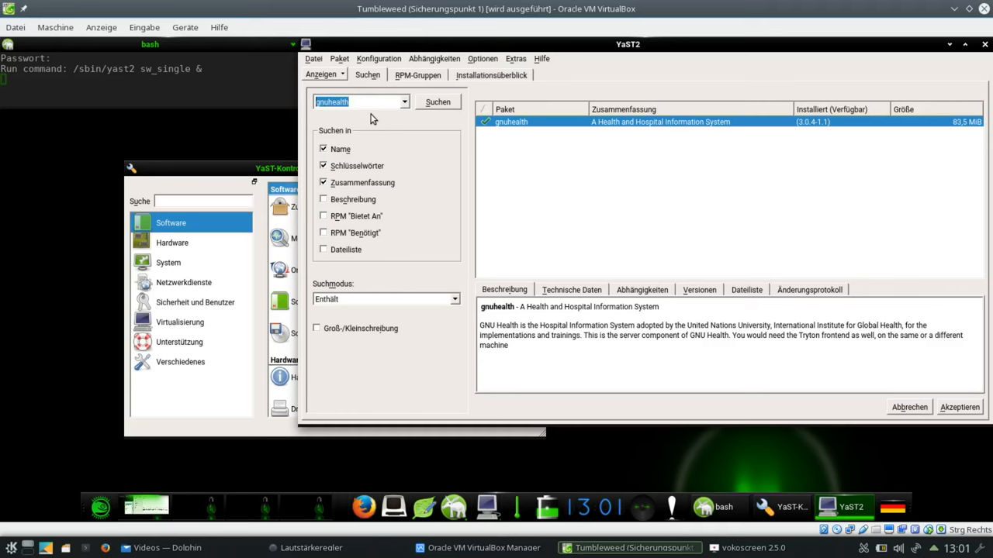
# - Search for 'tryton', mark the tryton client and accept the installation
pyautogui.write('tryton')
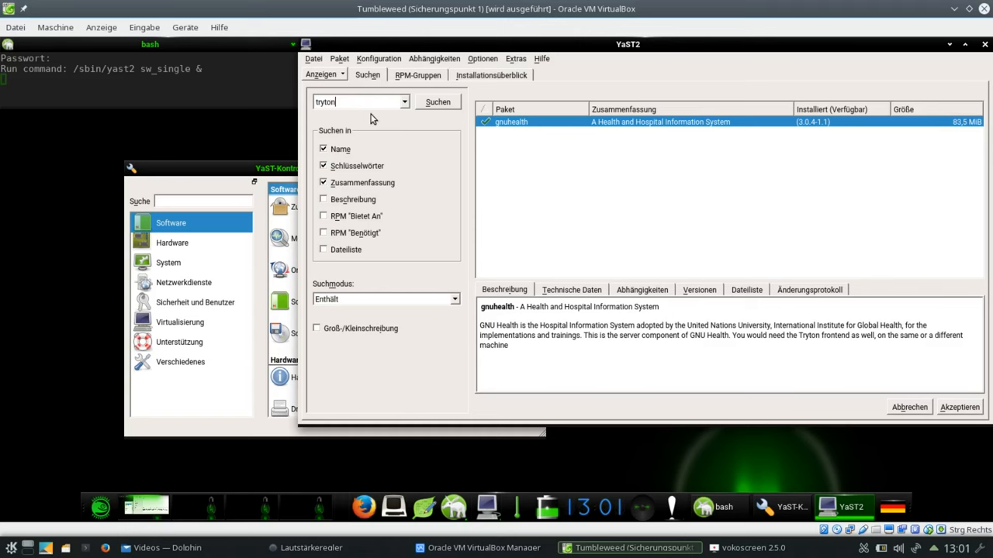
pyautogui.click(437, 102)
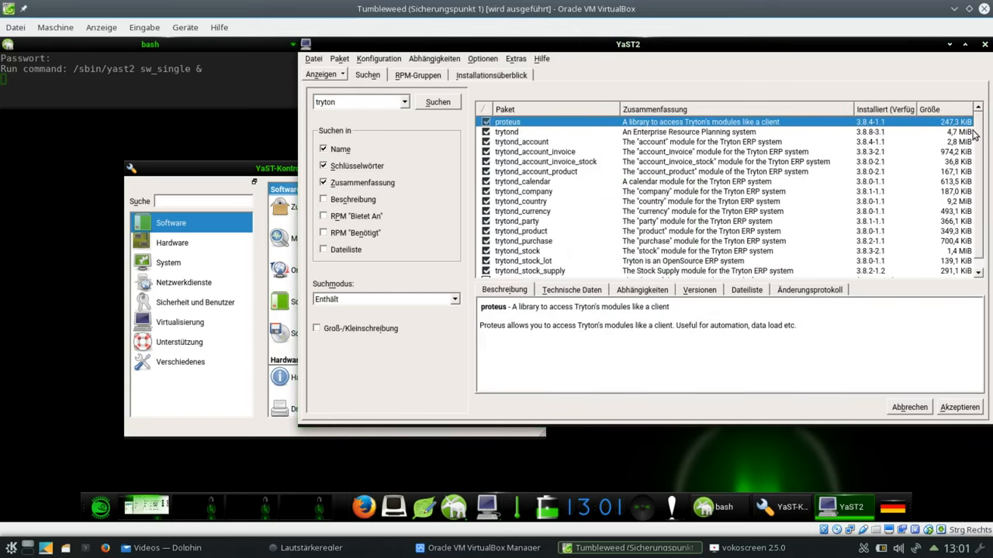
pyautogui.scroll(-3)
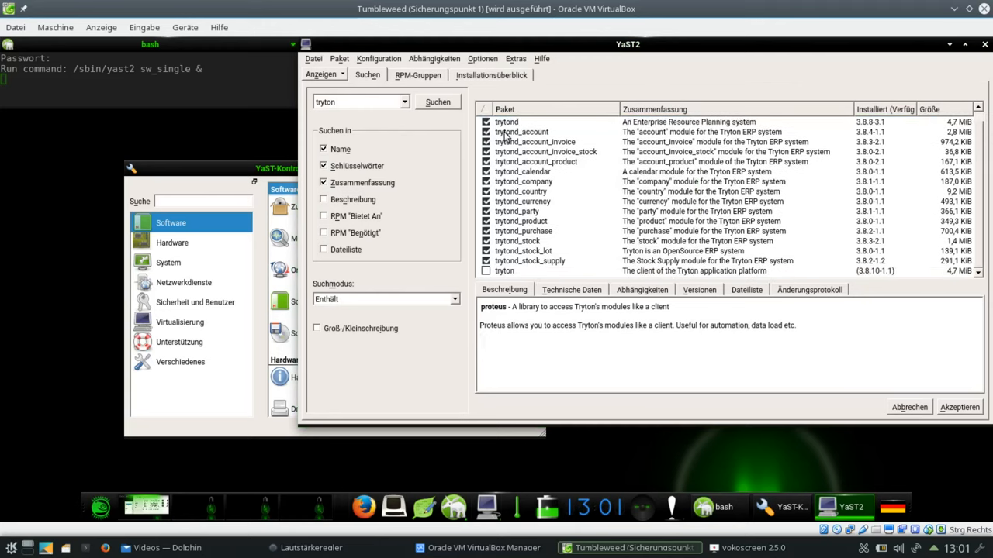
pyautogui.moveTo(510, 242)
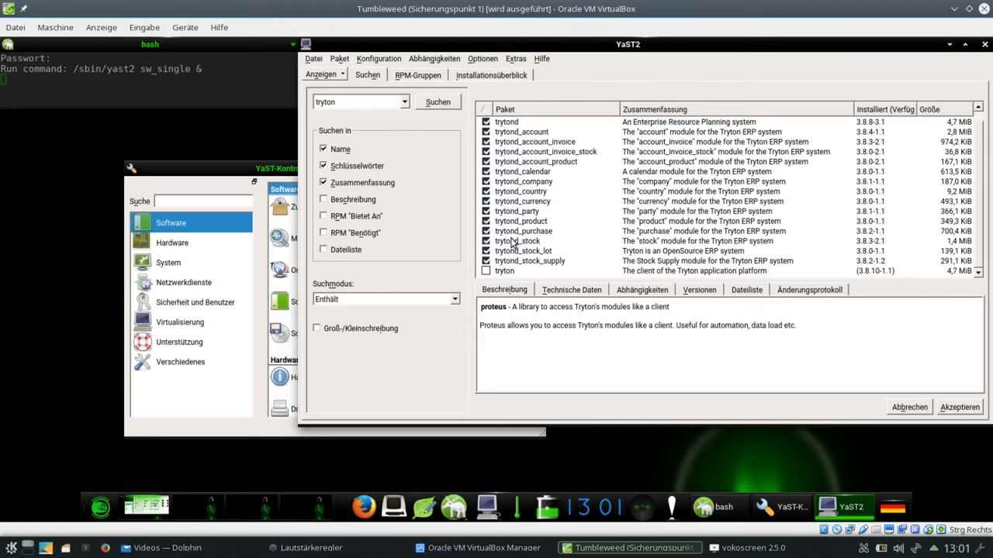
pyautogui.moveTo(486, 277)
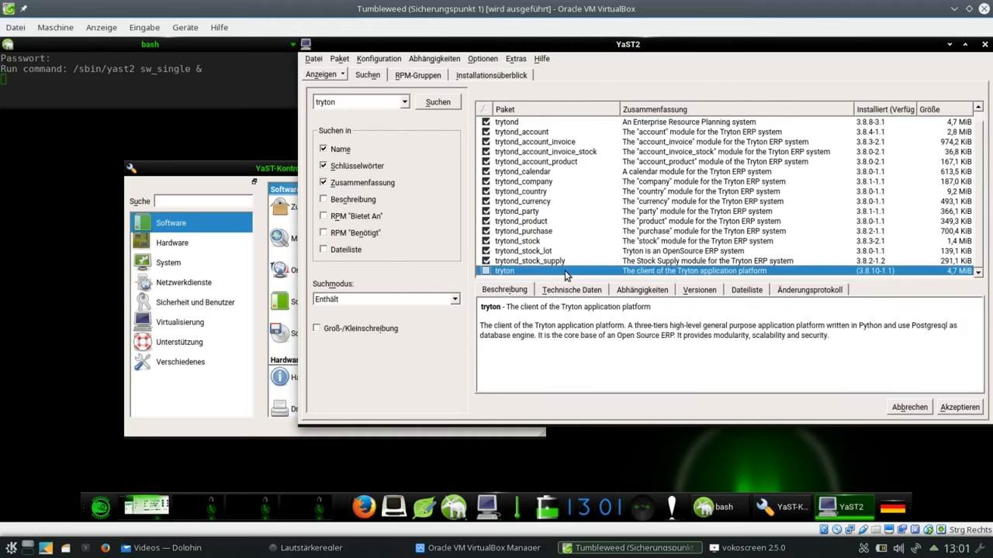
pyautogui.moveTo(528, 281)
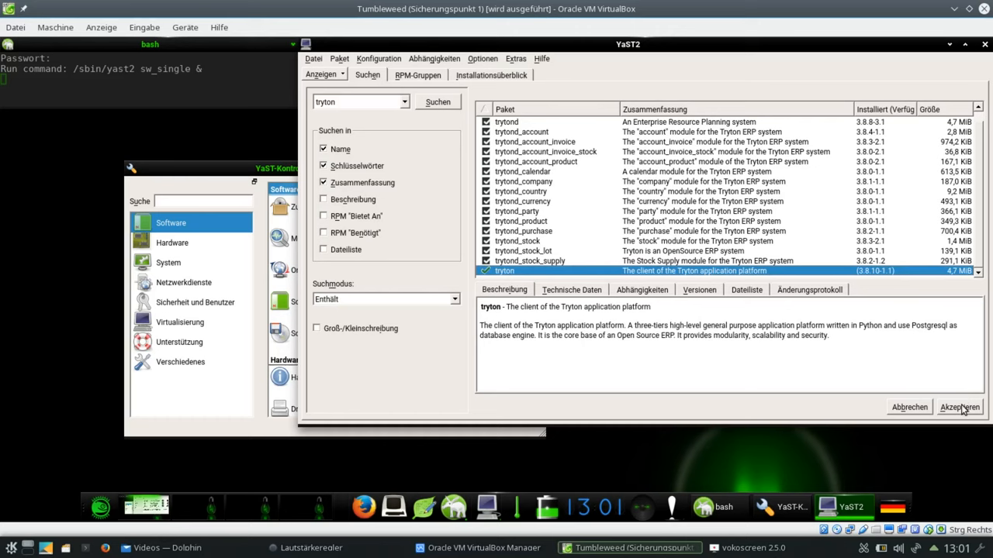
pyautogui.click(959, 408)
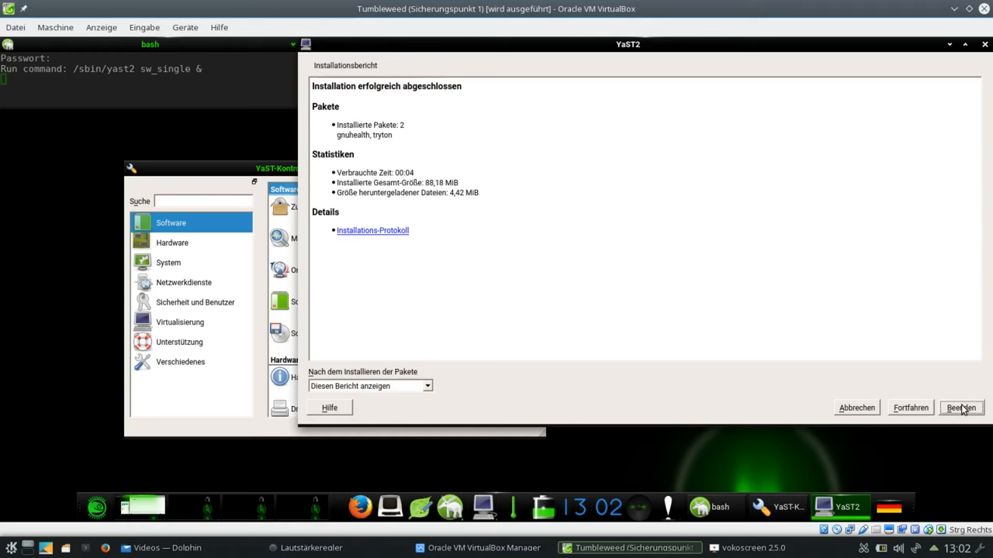
# - Finish the installation report with Beenden, closing the software management window
pyautogui.click(960, 407)
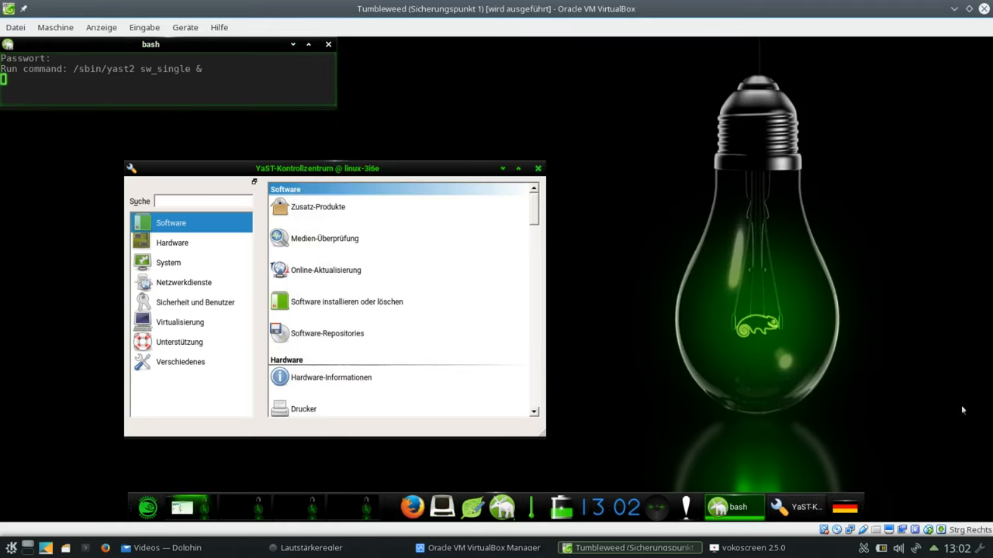
pyautogui.moveTo(723, 276)
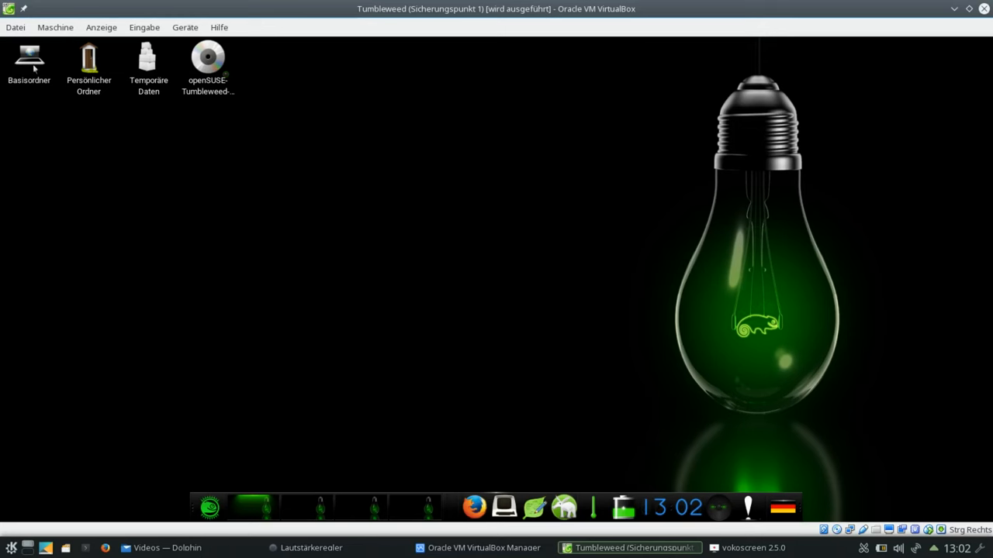
# - Navigate from the root folder into /usr/share/doc/packages in the file manager
pyautogui.doubleClick(29, 60)
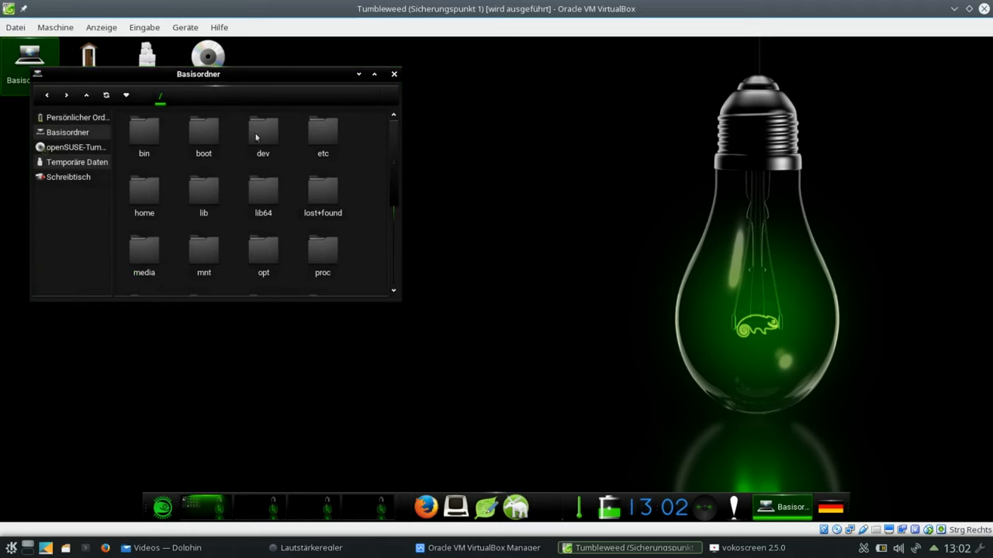
pyautogui.scroll(-3)
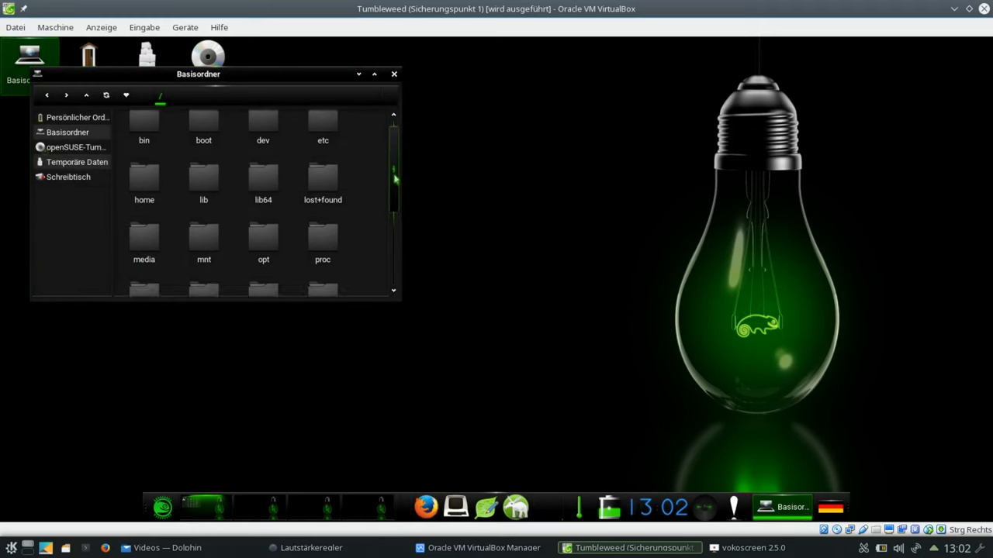
pyautogui.scroll(-3)
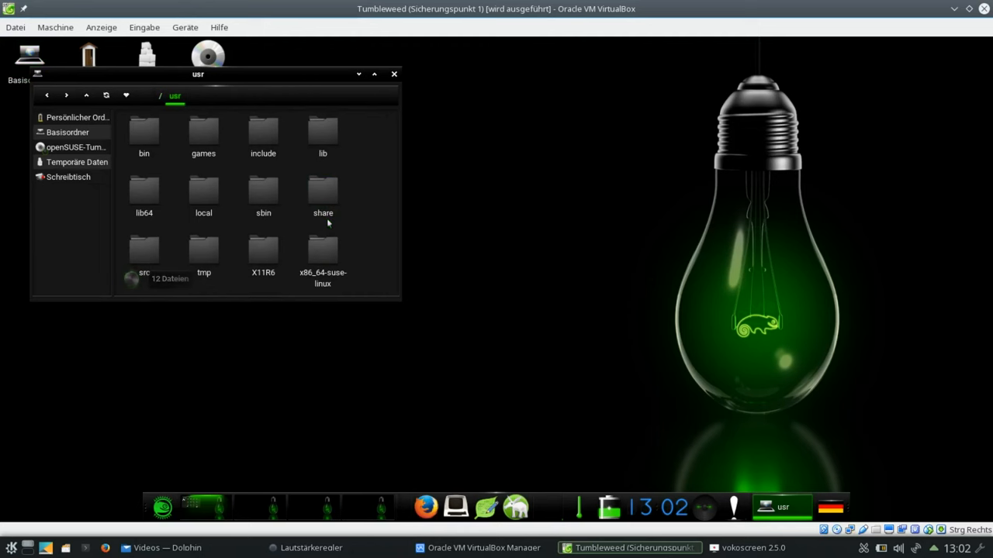
pyautogui.doubleClick(322, 194)
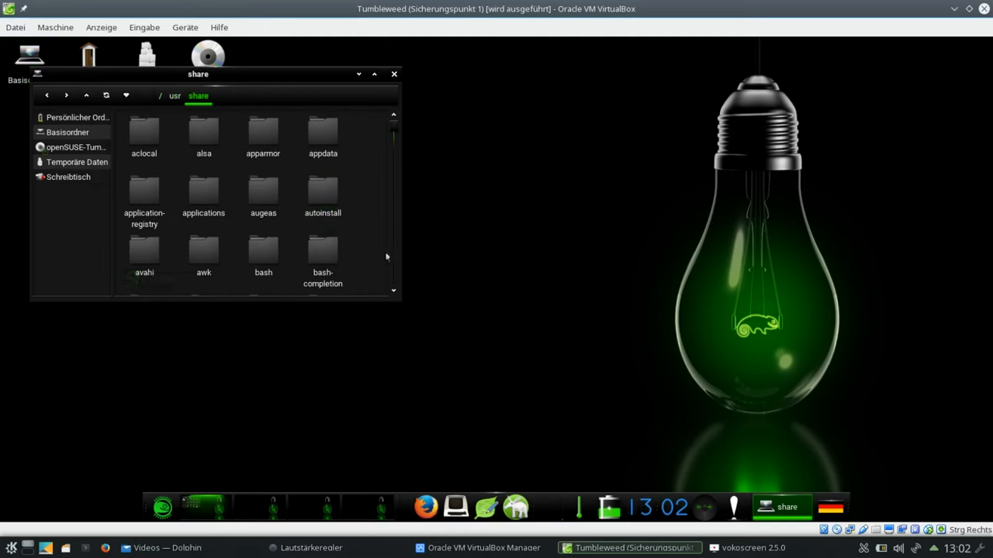
pyautogui.scroll(-3)
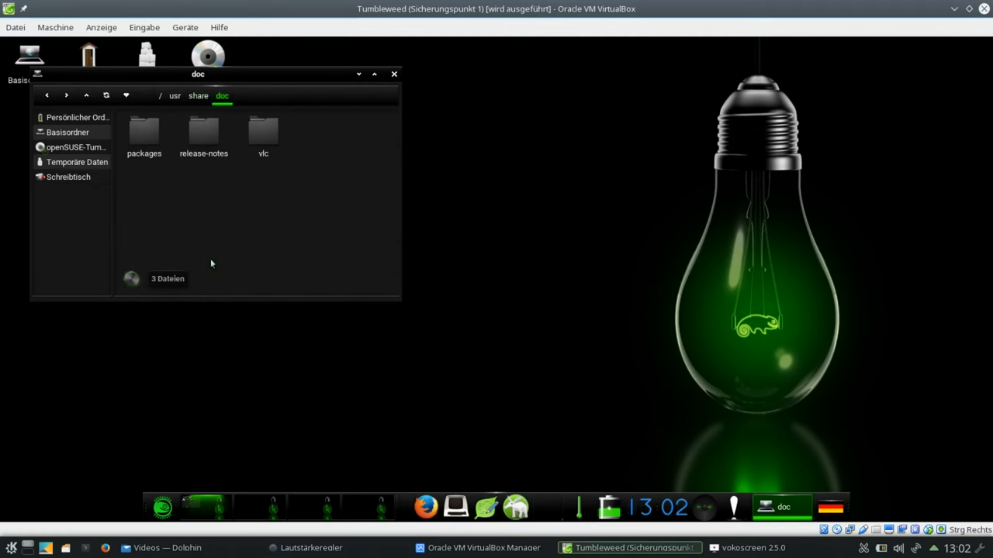
pyautogui.click(144, 132)
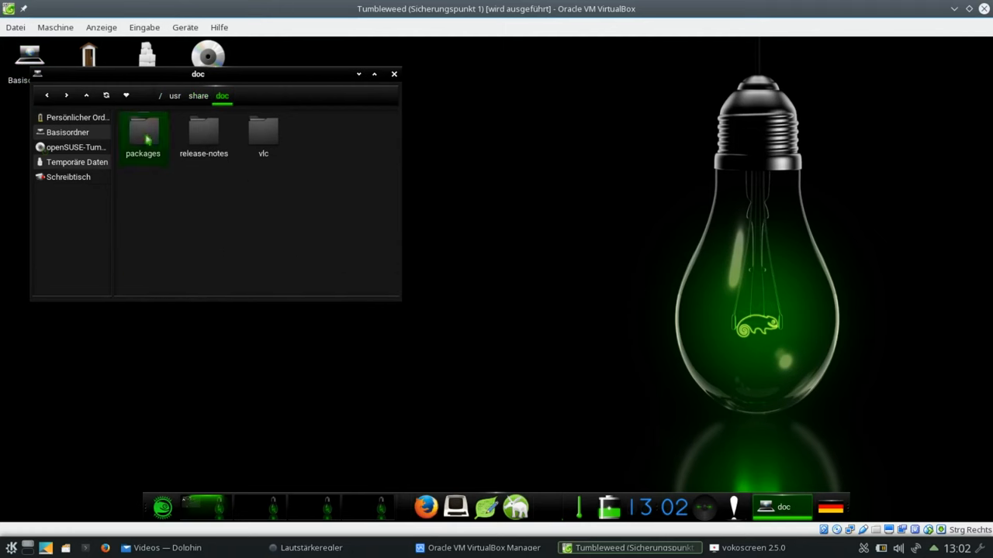
pyautogui.doubleClick(143, 132)
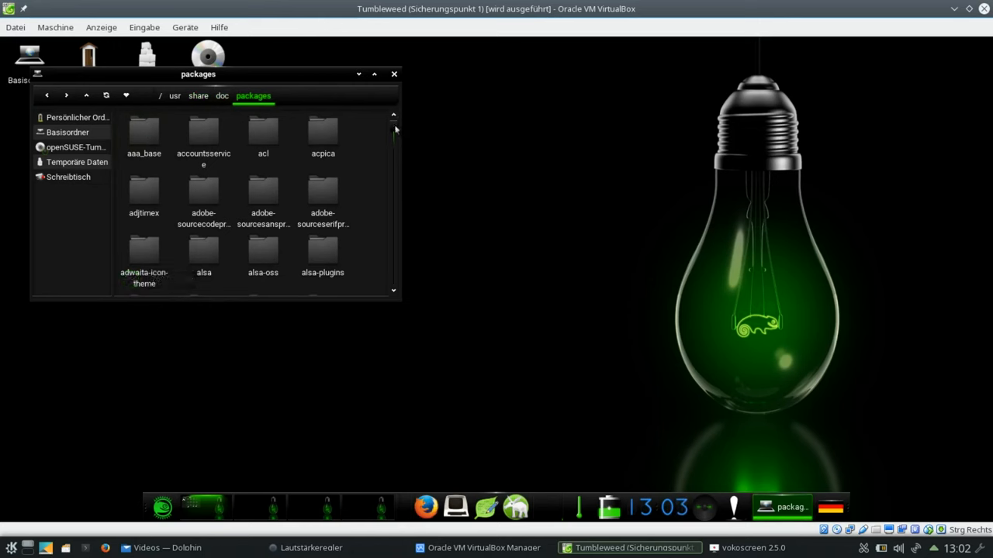
# - Enter the gnuhealth documentation folder and select GNUHealth.README.SUSE
pyautogui.scroll(-3)
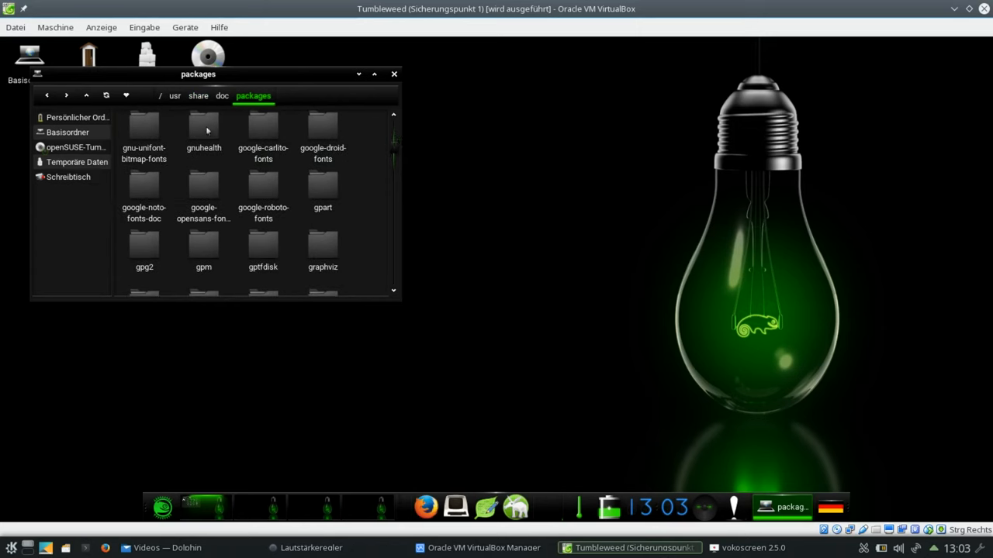
pyautogui.doubleClick(203, 125)
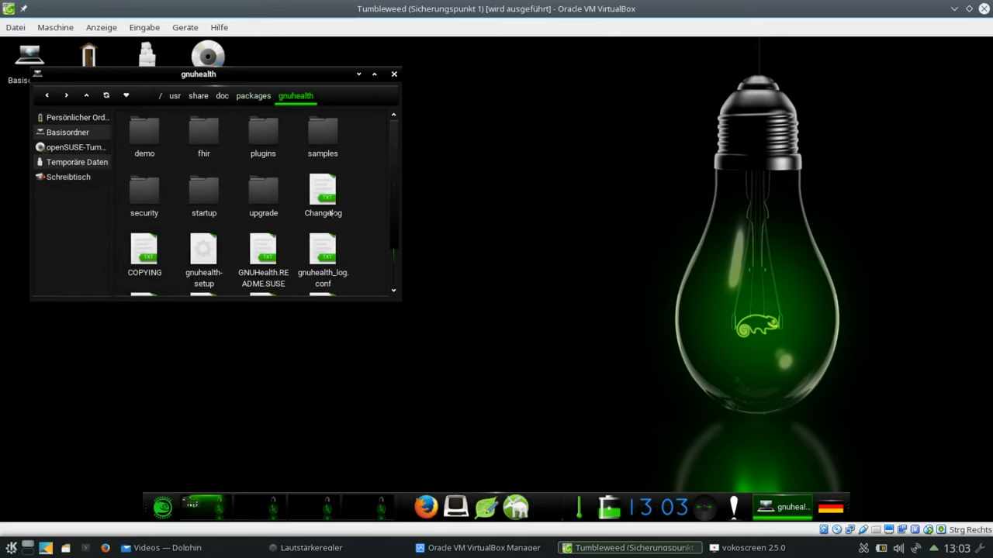
pyautogui.moveTo(257, 255)
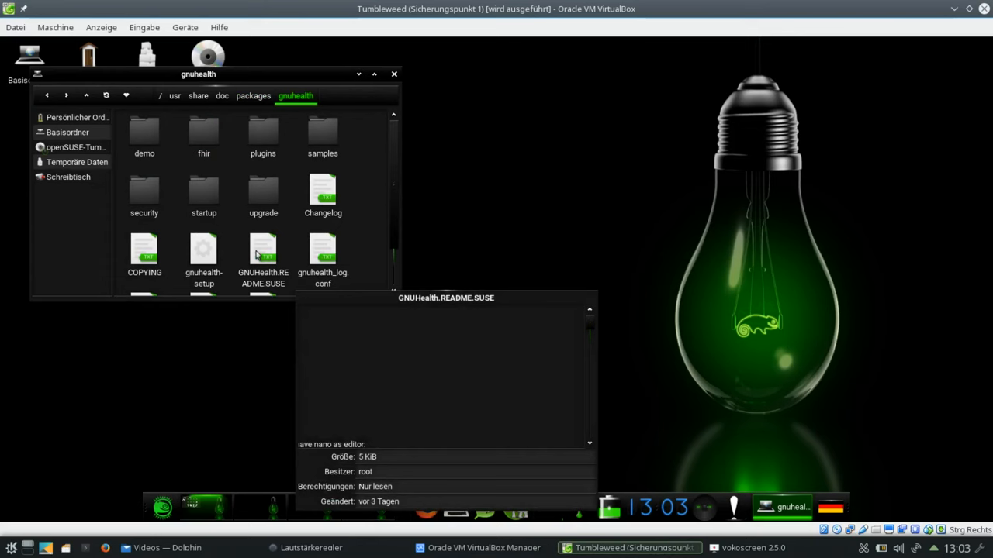
pyautogui.click(263, 248)
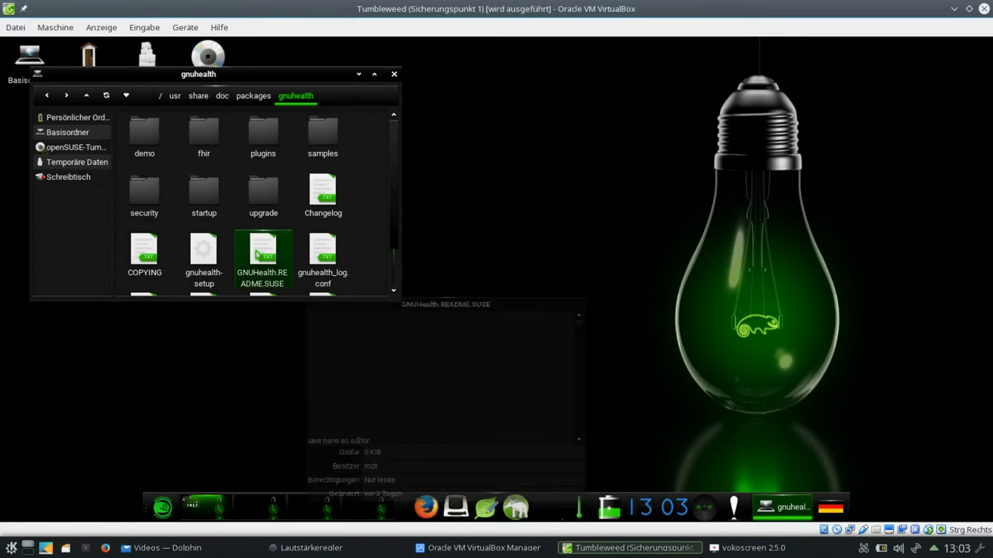
# - Open GNUHealth.README.SUSE with Leafpad via the Open with… dialog
pyautogui.rightClick(263, 256)
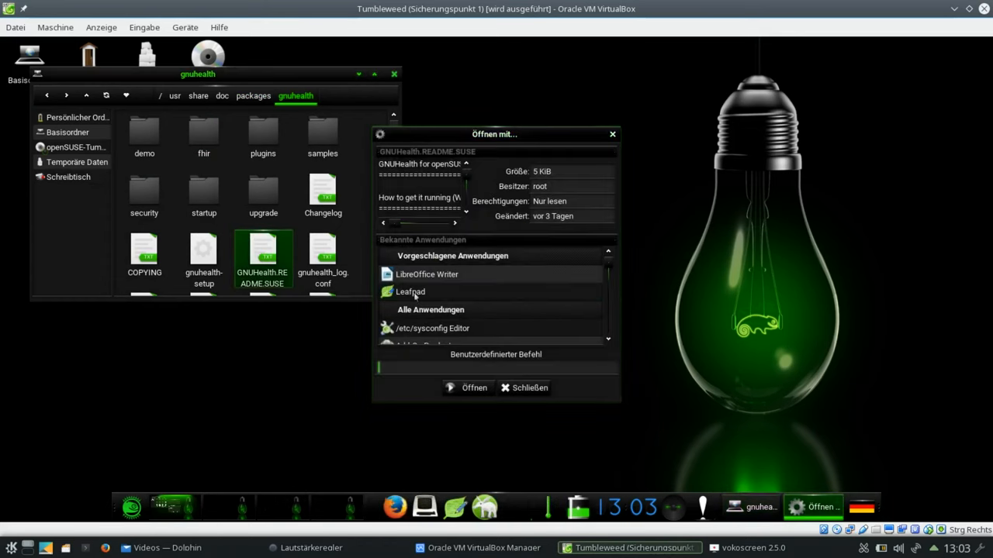
pyautogui.click(468, 388)
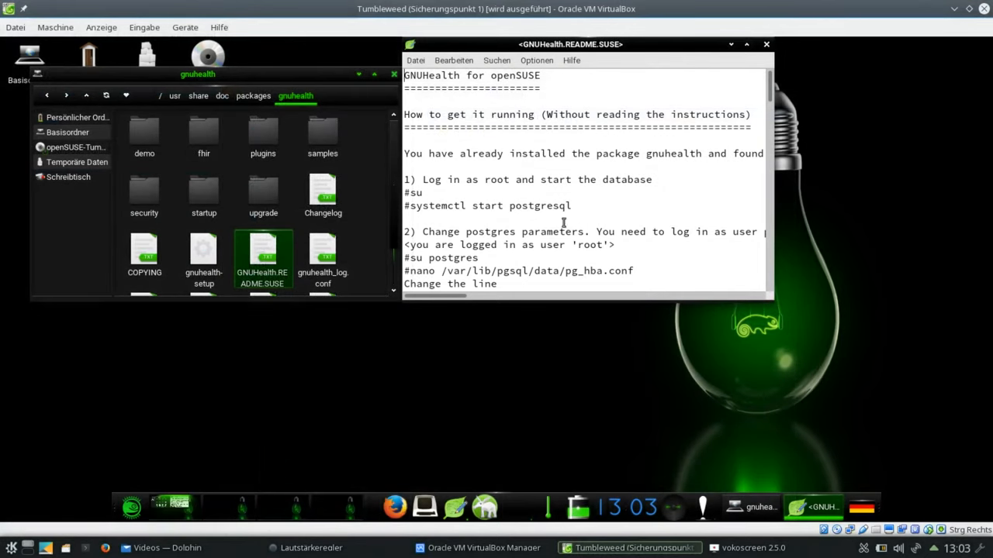
pyautogui.moveTo(481, 190)
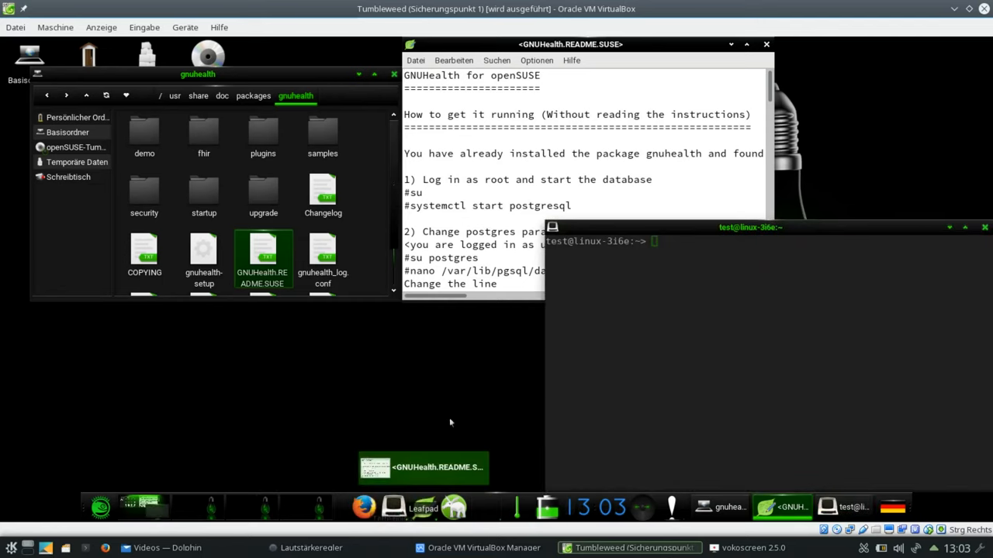
# - Become root with su, run systemctl start postgresql and check its status shows active
pyautogui.write('su')
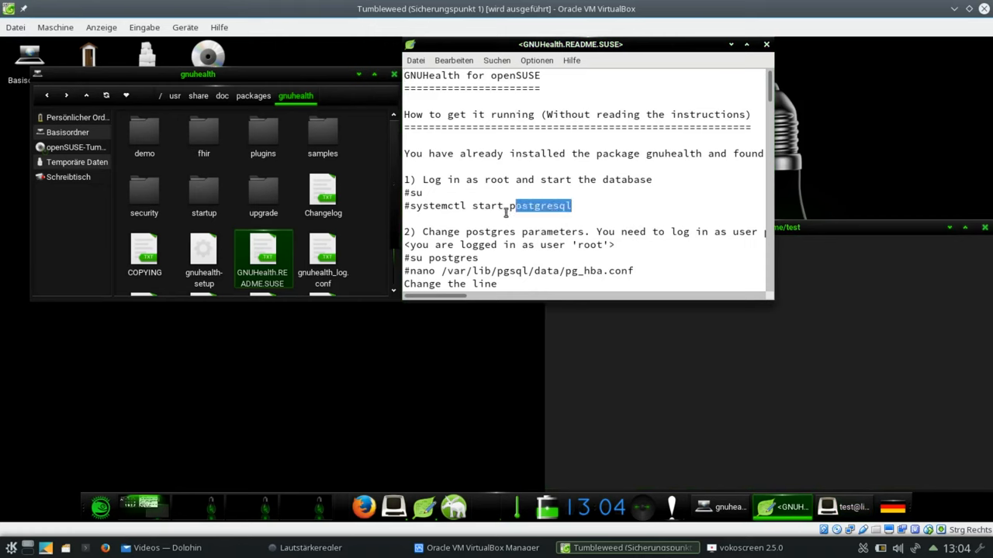
pyautogui.tripleClick(488, 206)
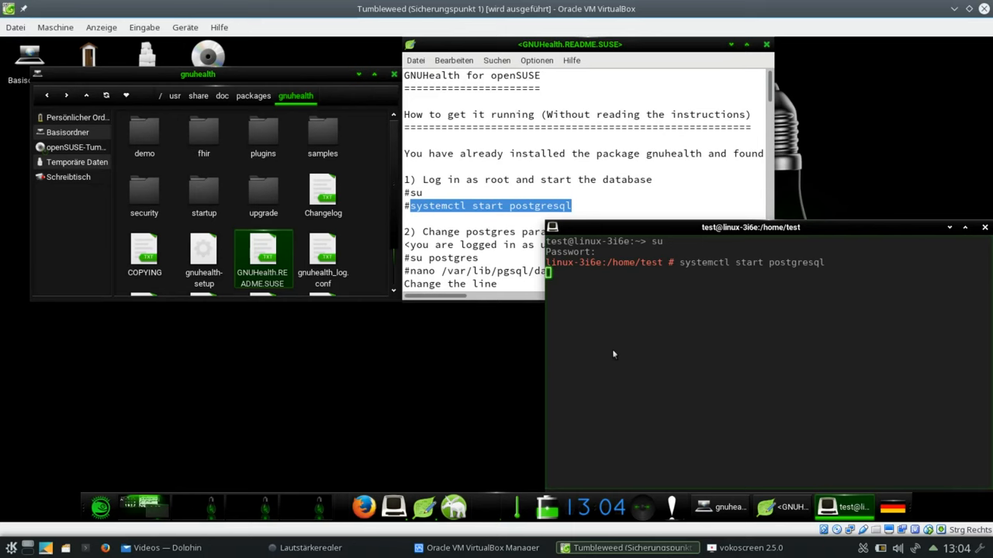
pyautogui.press('Return')
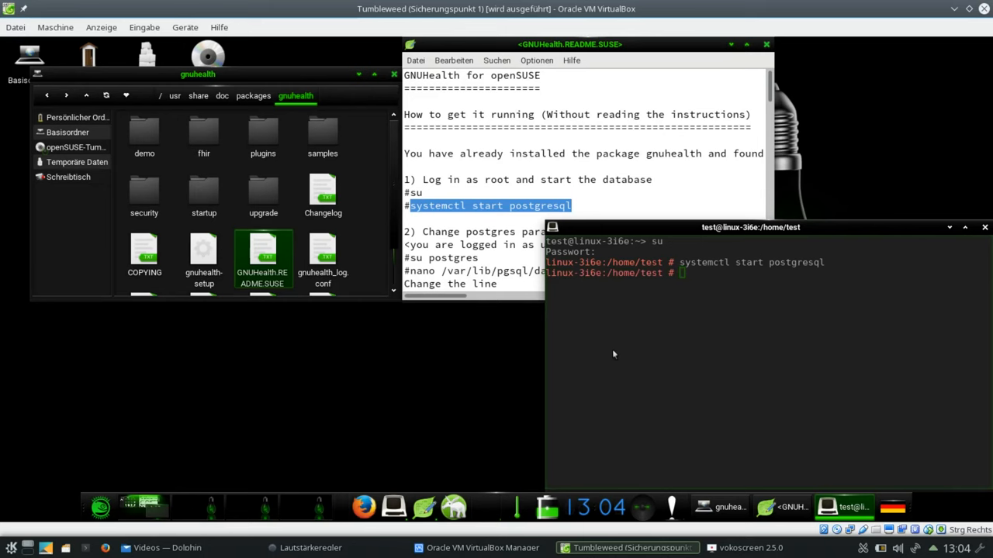
pyautogui.write('systemctl start postgresql')
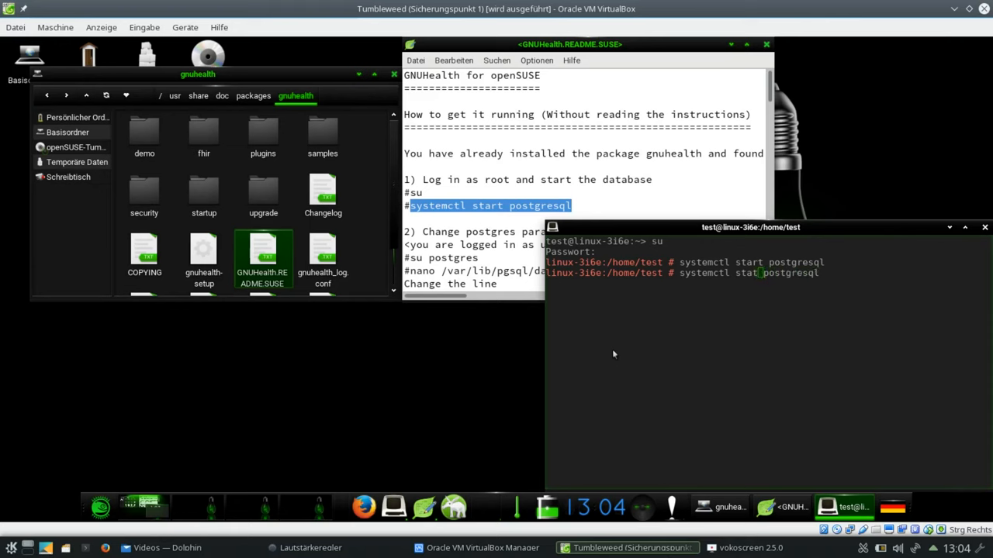
pyautogui.write('us')
pyautogui.press('Return')
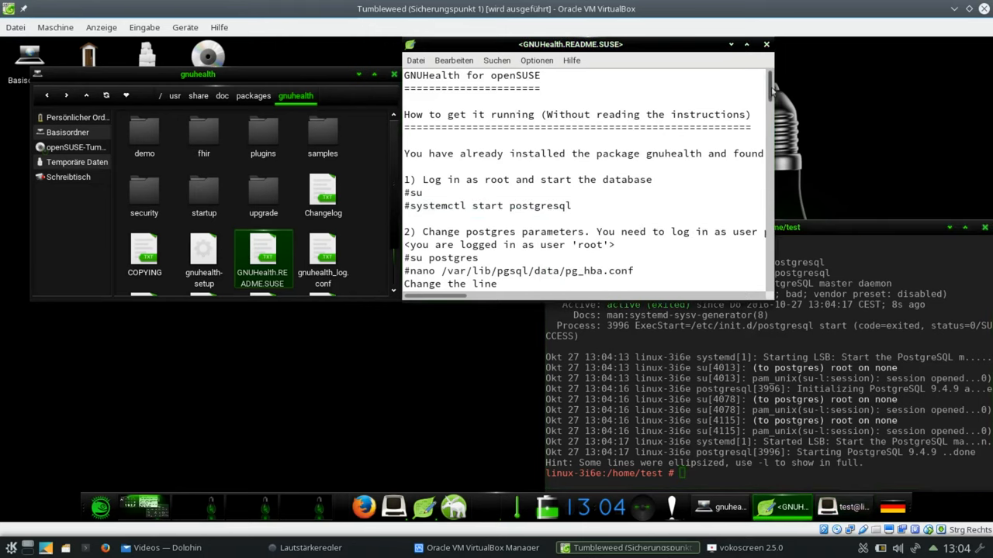
# - Switch to the postgres user and edit /var/lib/pgsql/data/pg_hba.conf in nano
pyautogui.scroll(-3)
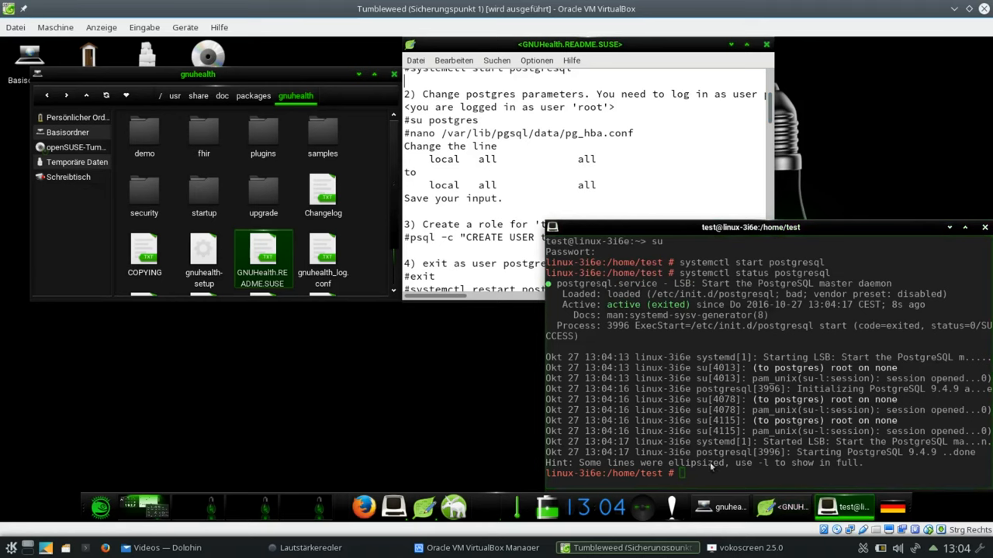
pyautogui.write('su postgres')
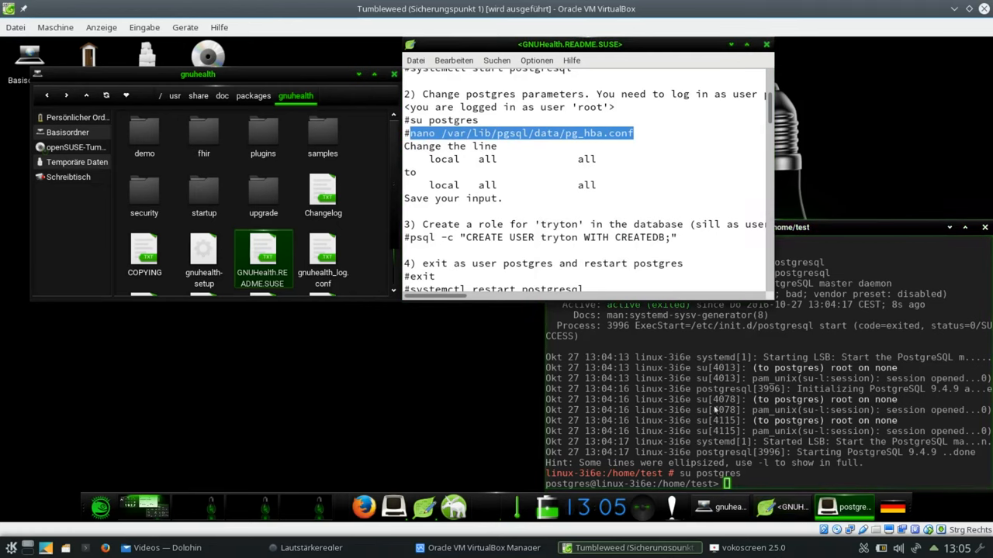
pyautogui.write('nano /var/lib/pgsql/data/pg_hba.conf')
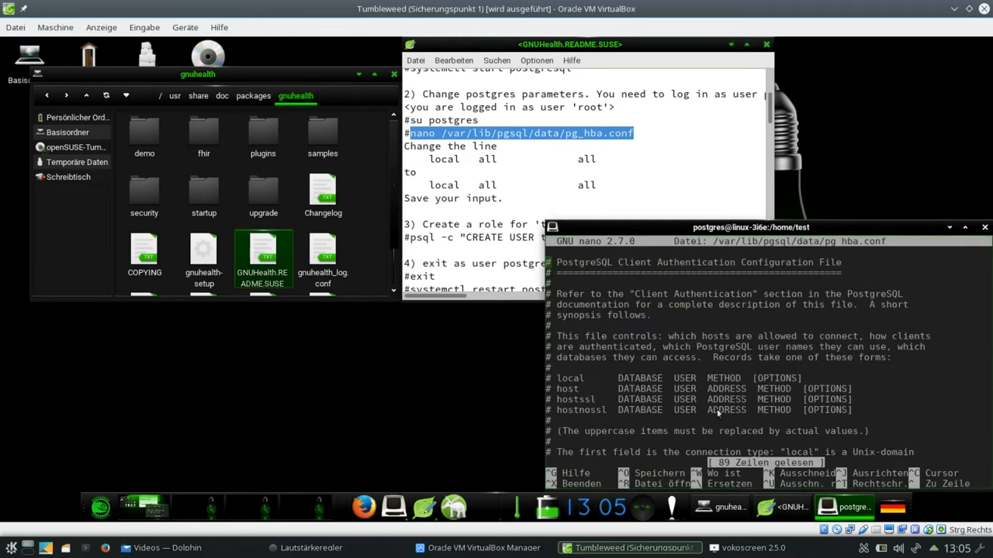
# - Set the local connection method to trust, then save and leave the editor
pyautogui.scroll(-3)
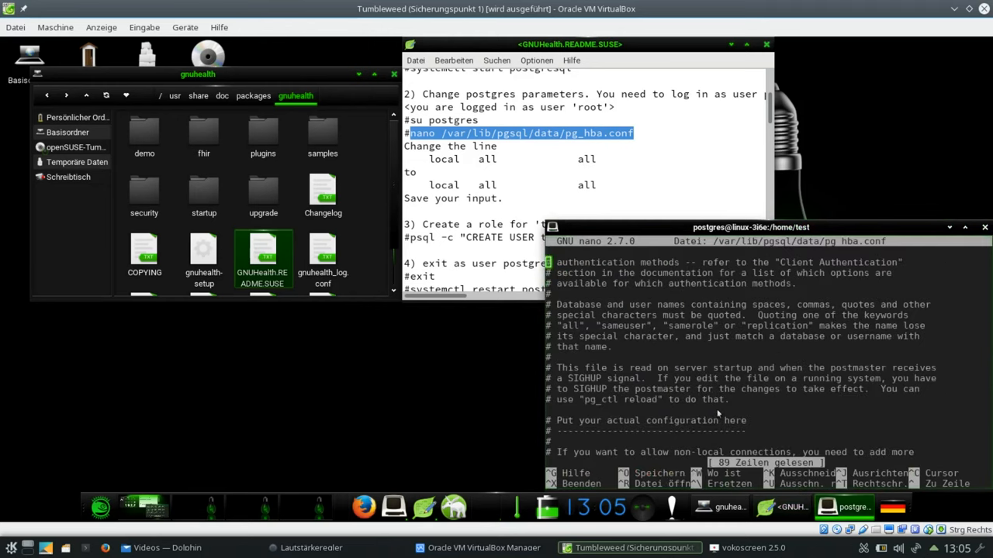
pyautogui.scroll(-3)
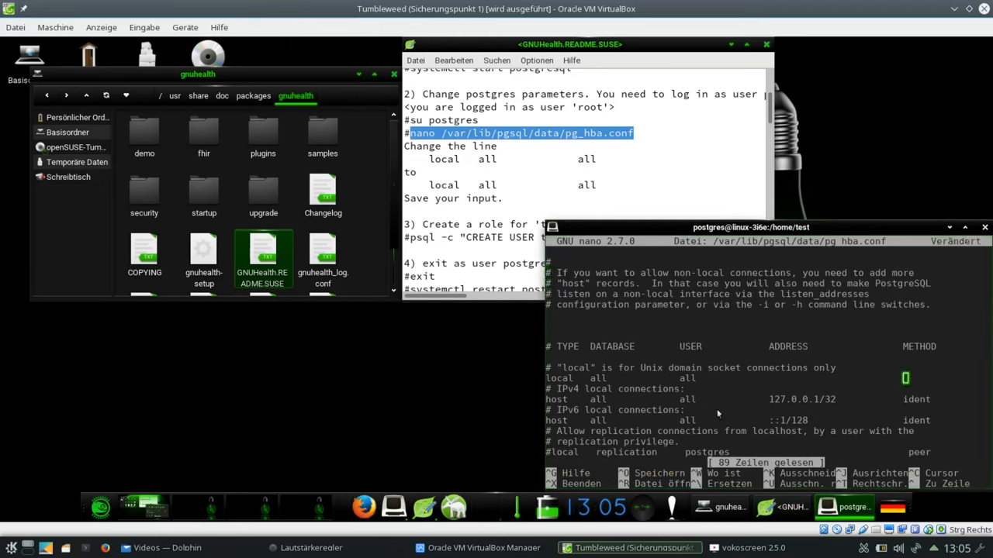
pyautogui.write('trust')
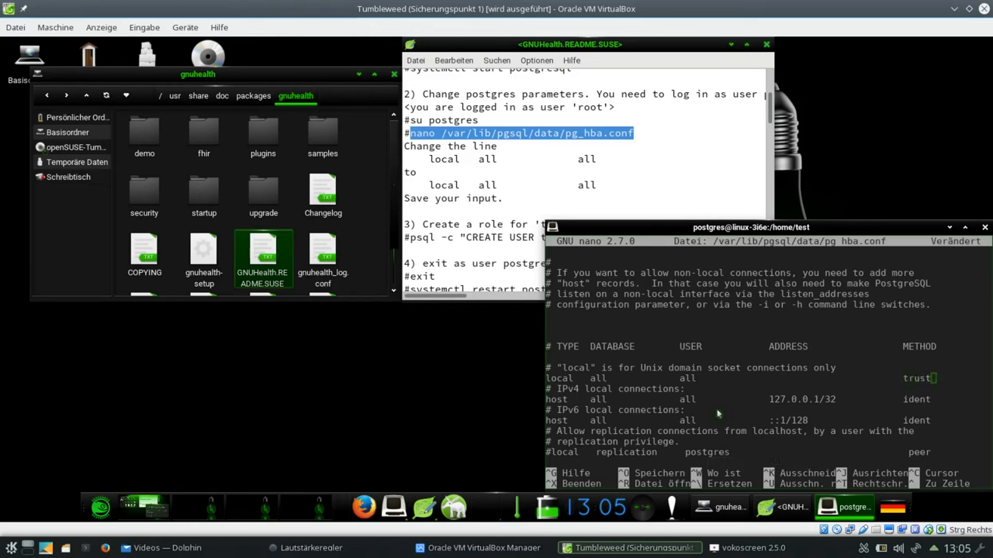
pyautogui.press('ctrl+x')
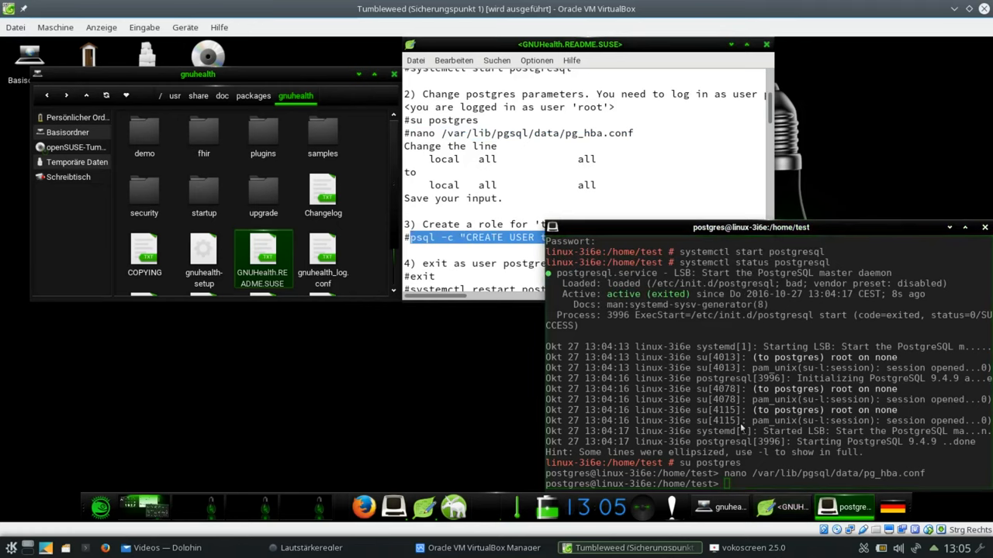
# - Create the tryton role WITH CREATEDB via psql, exit the postgres session and check PostgreSQL status
pyautogui.write('psql -c "CREATE USER tryton WITH CREATEDB;"')
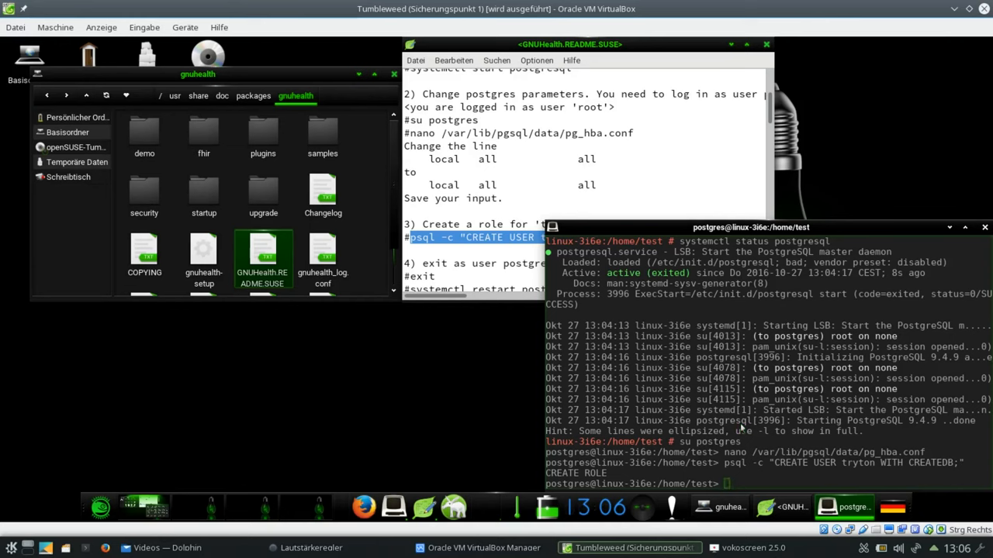
pyautogui.write('ex')
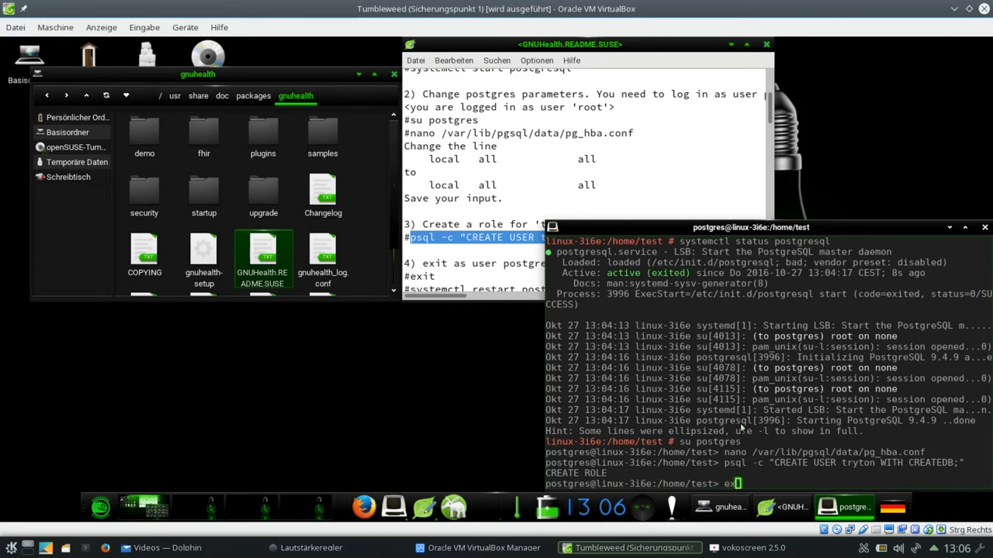
pyautogui.press('Return')
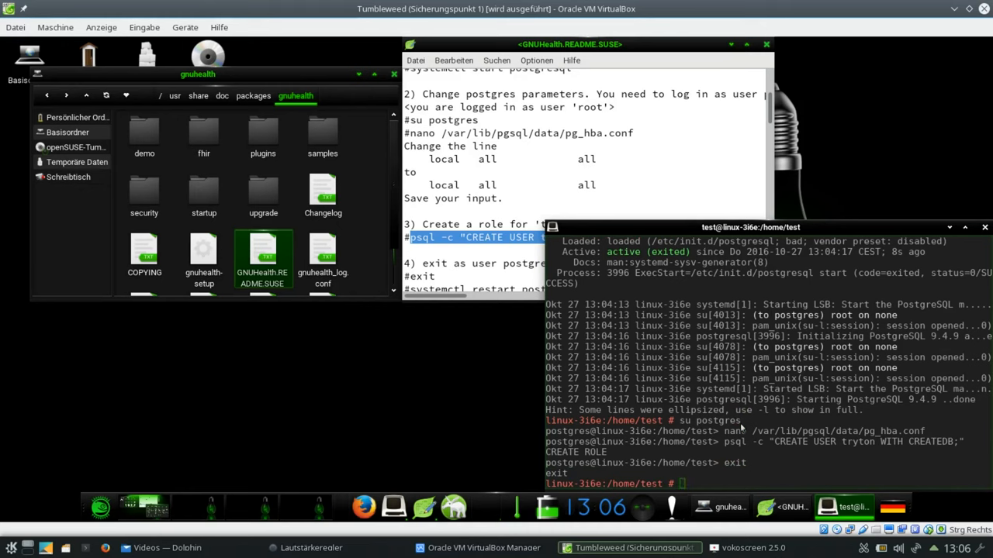
pyautogui.write('systemctl status postgresql')
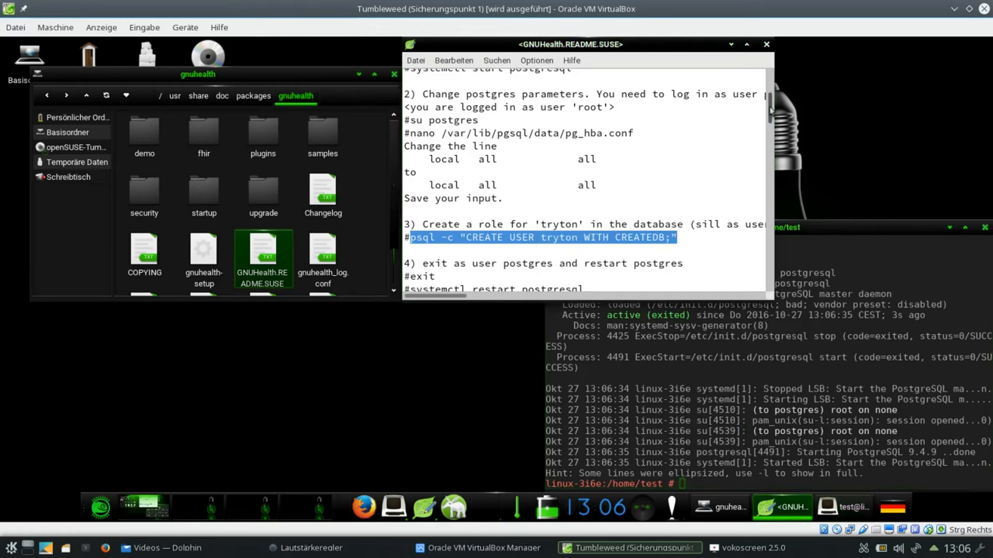
# - Uncomment the super_pwd line in /etc/tryton/trytond.conf, save and leave nano
pyautogui.scroll(-3)
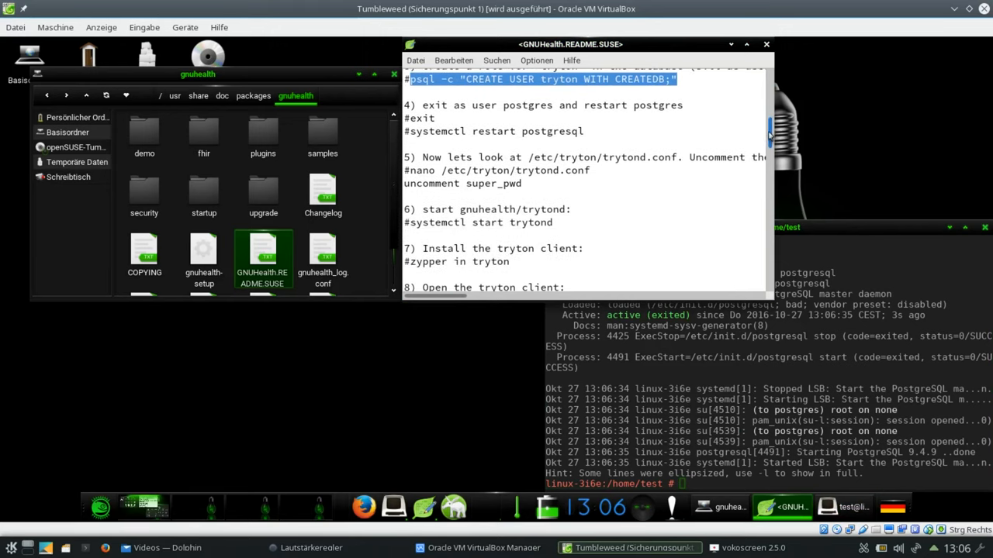
pyautogui.scroll(-3)
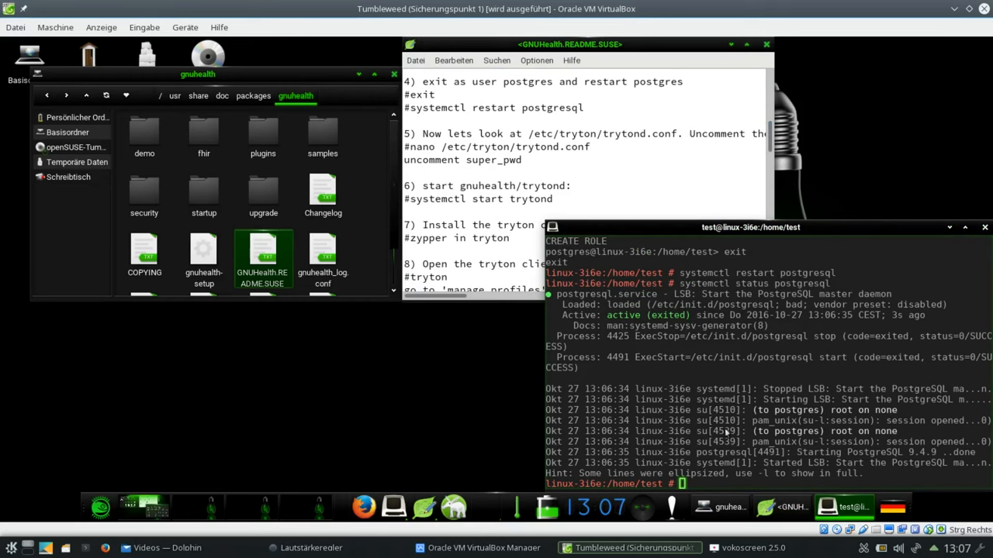
pyautogui.click(570, 45)
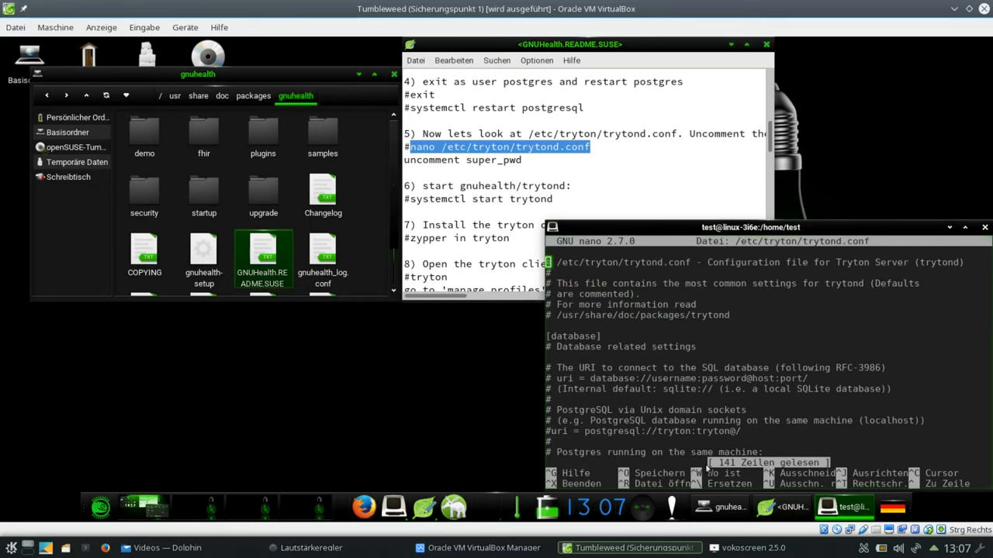
pyautogui.scroll(-3)
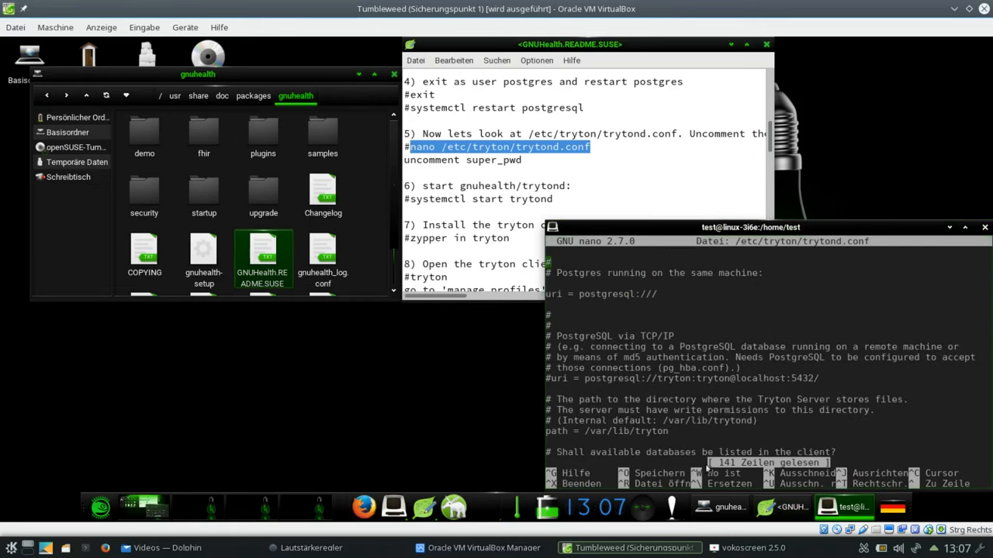
pyautogui.scroll(-3)
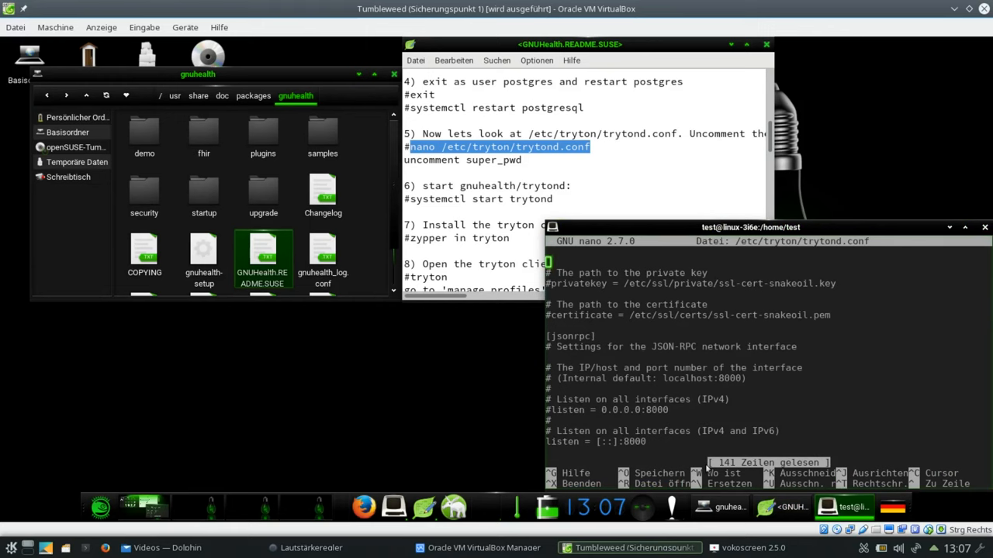
pyautogui.scroll(-3)
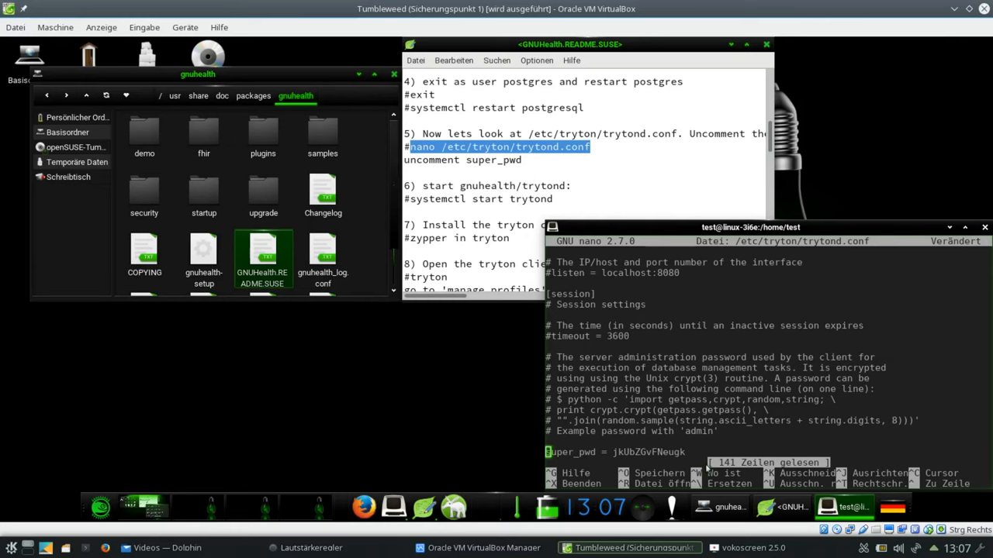
pyautogui.press('ctrl+x')
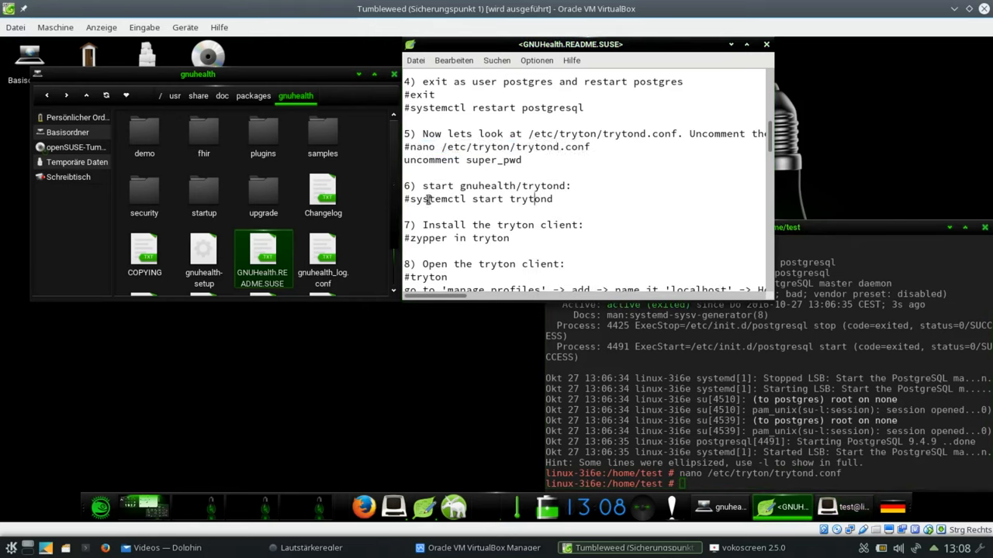
# - Run systemctl start trytond from the README and confirm trytond status is active (running)
pyautogui.doubleClick(428, 199)
pyautogui.write('systemctl status trytond')
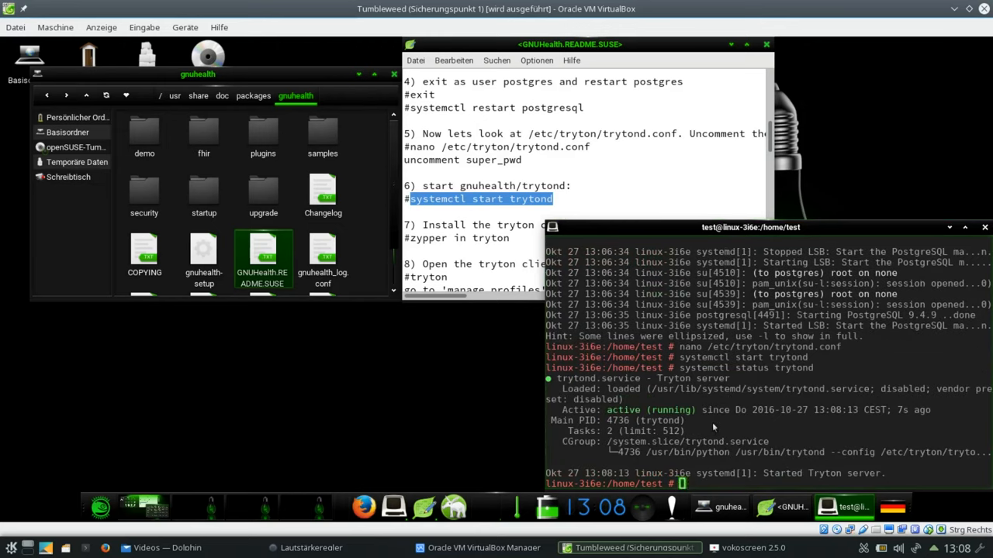
pyautogui.moveTo(708, 437)
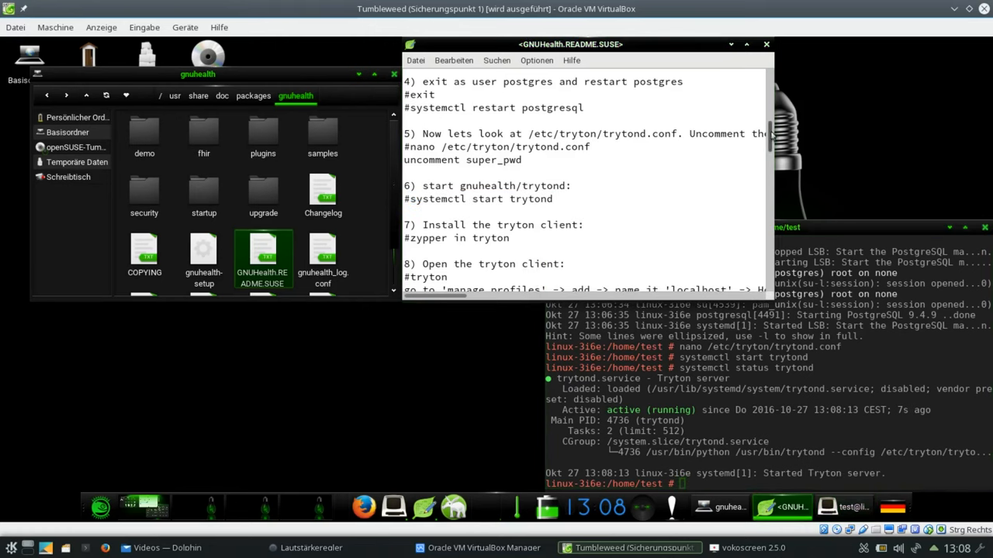
pyautogui.scroll(-3)
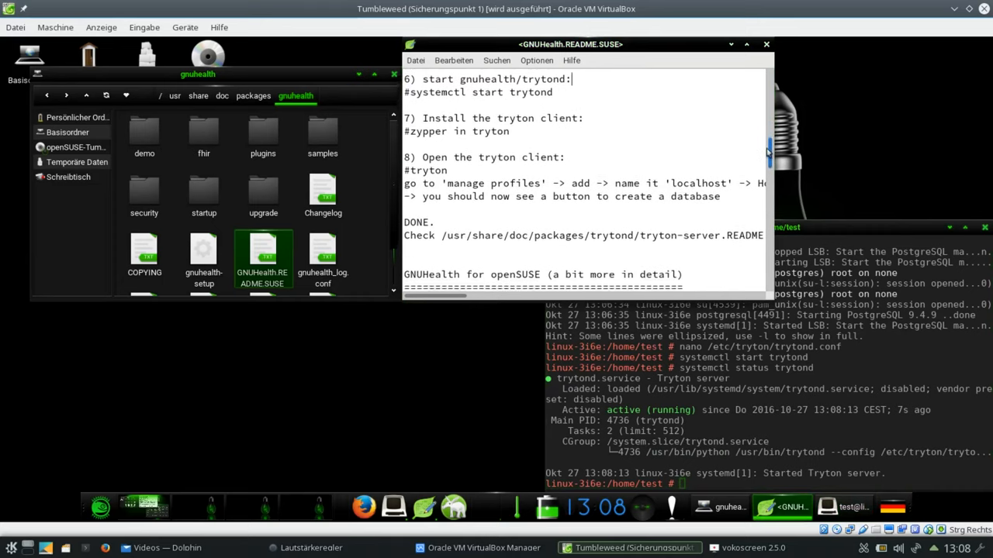
pyautogui.scroll(-3)
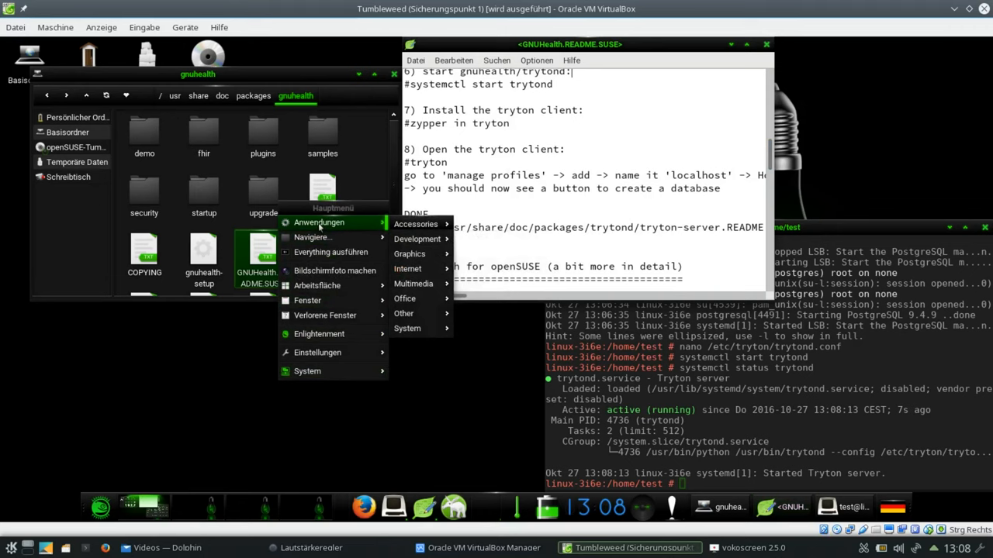
pyautogui.moveTo(322, 226)
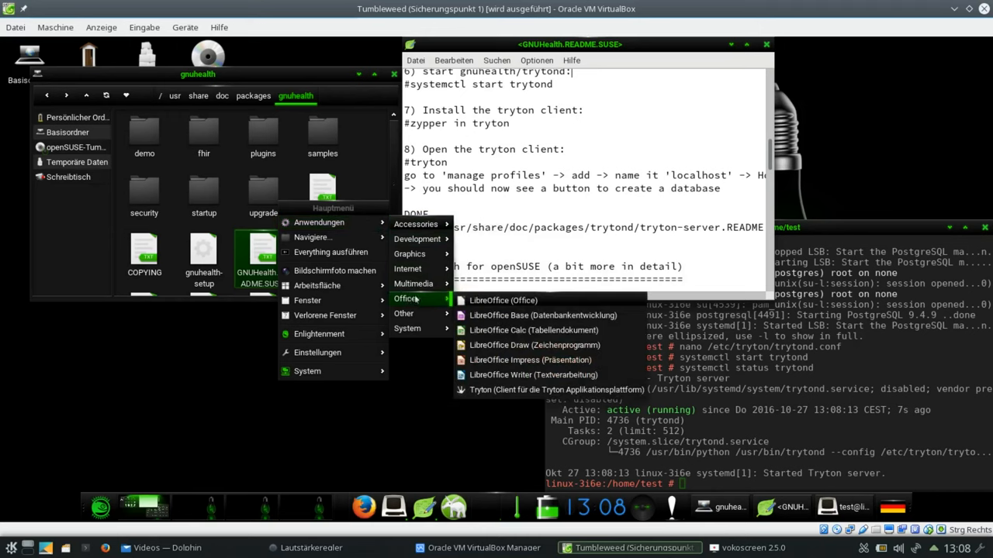
pyautogui.moveTo(497, 389)
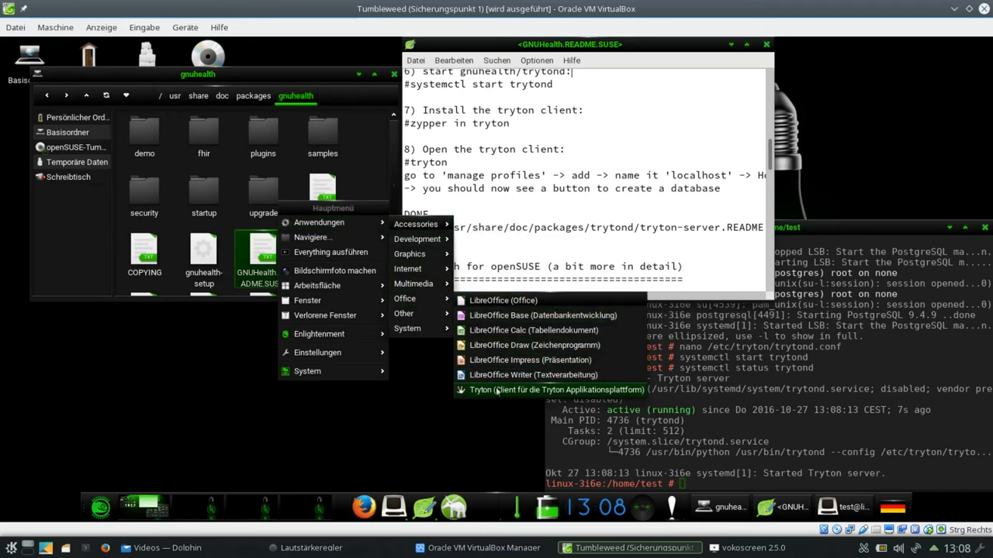
# - Launch Tryton from Anwendungen > Office so its login dialog appears
pyautogui.click(556, 390)
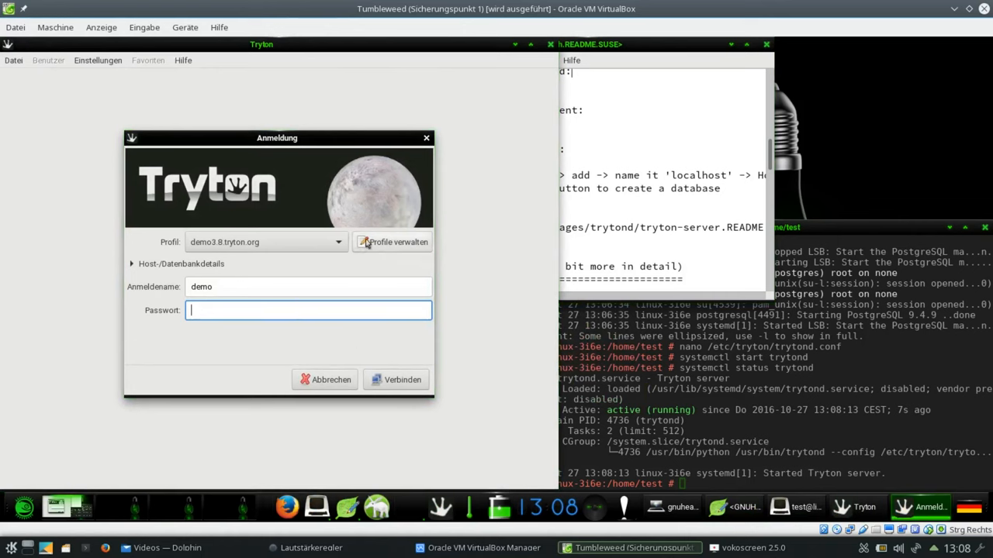
# - Add a connection profile gnuhealth_local with host localhost
pyautogui.click(391, 242)
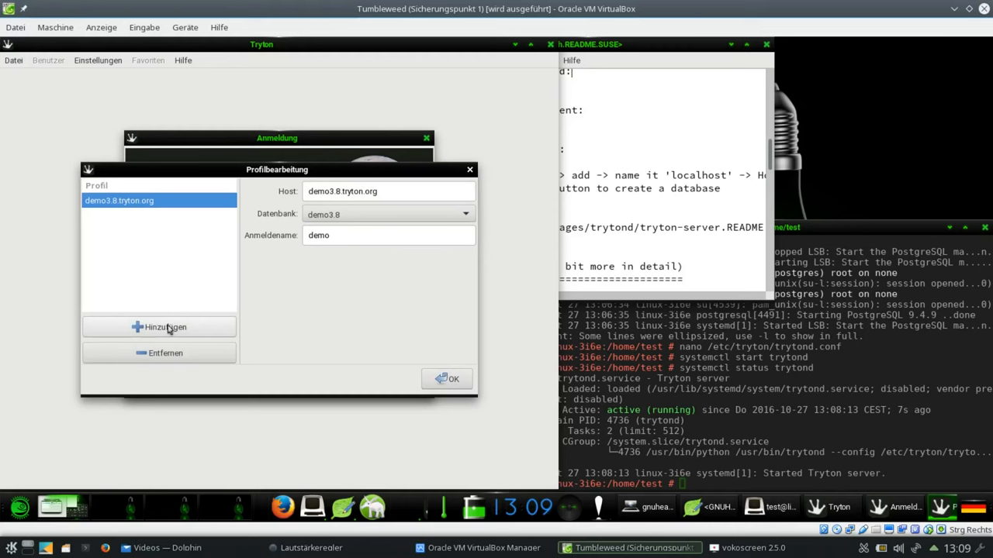
pyautogui.click(159, 327)
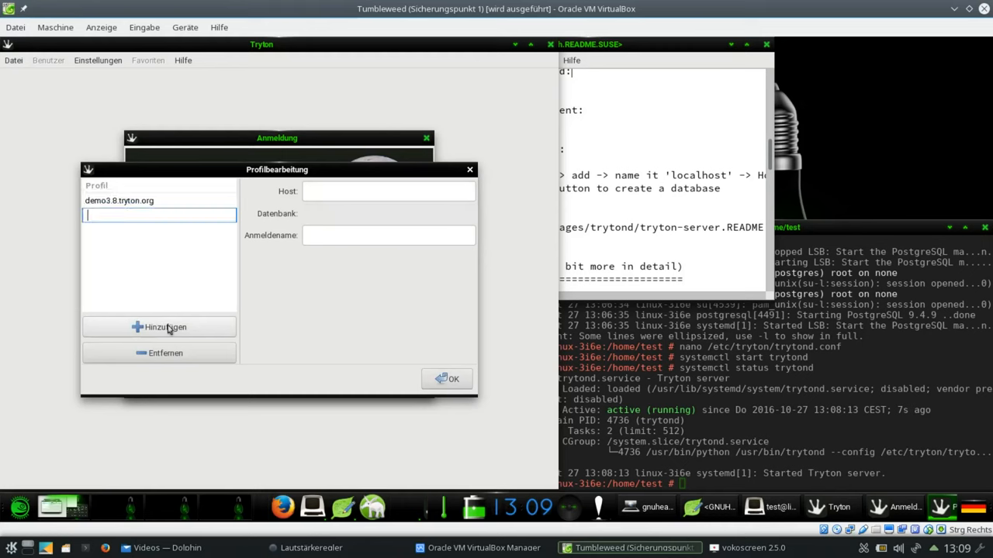
pyautogui.write('gnuhealth_')
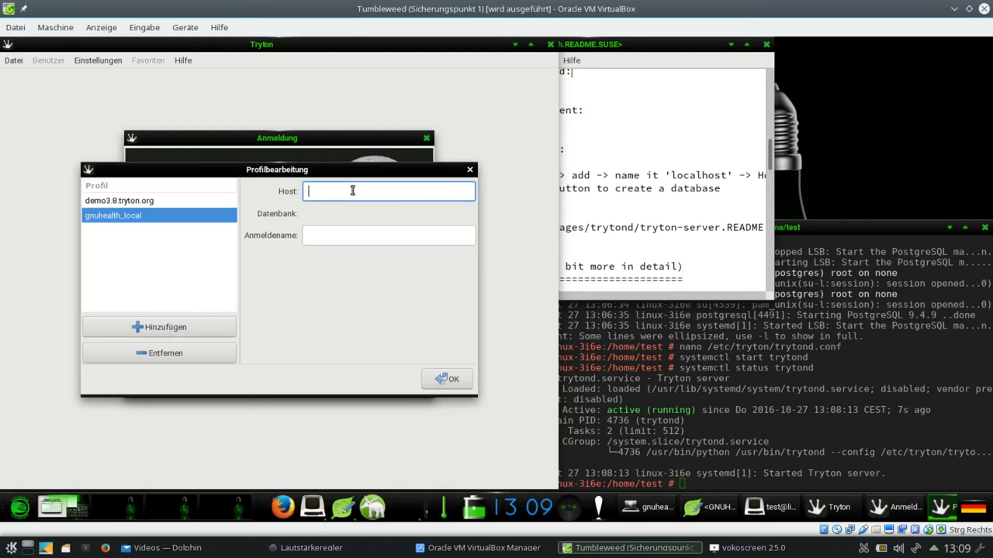
pyautogui.write('localhost')
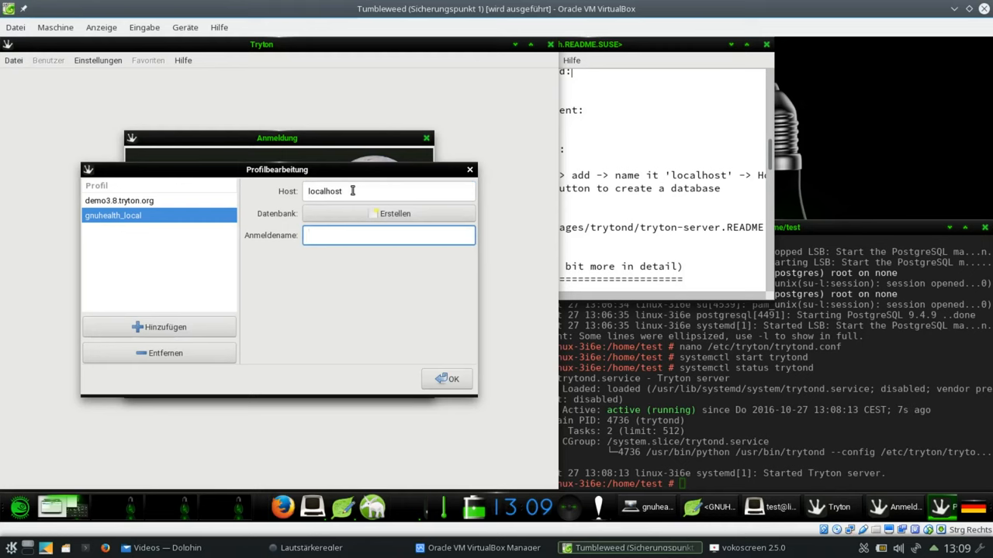
pyautogui.click(387, 235)
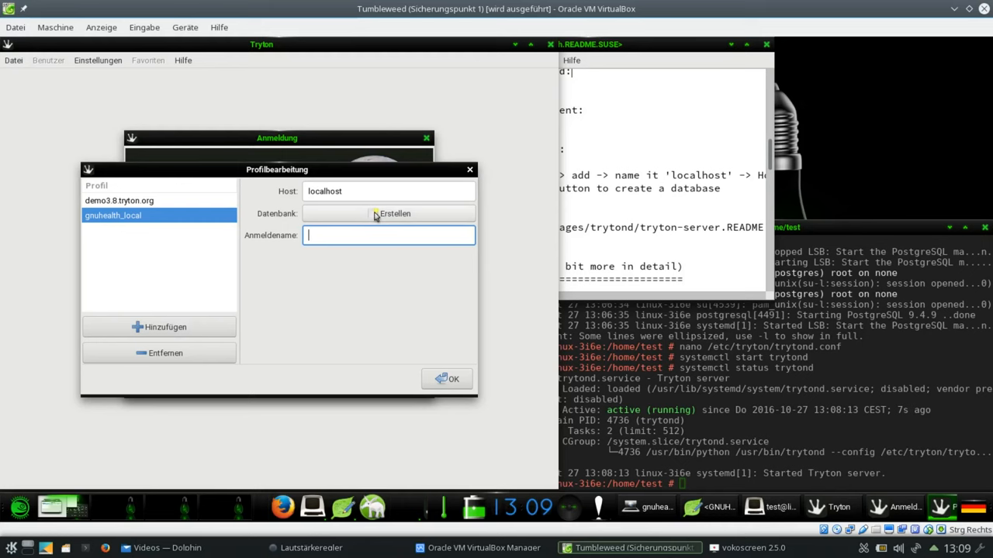
# - Bring up the new-database creation form for localhost
pyautogui.click(394, 213)
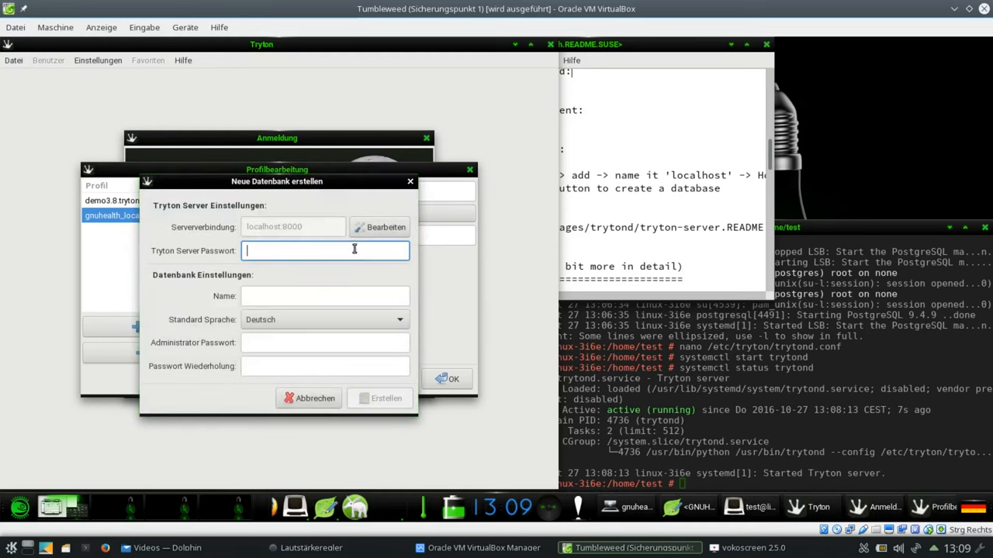
pyautogui.moveTo(354, 250)
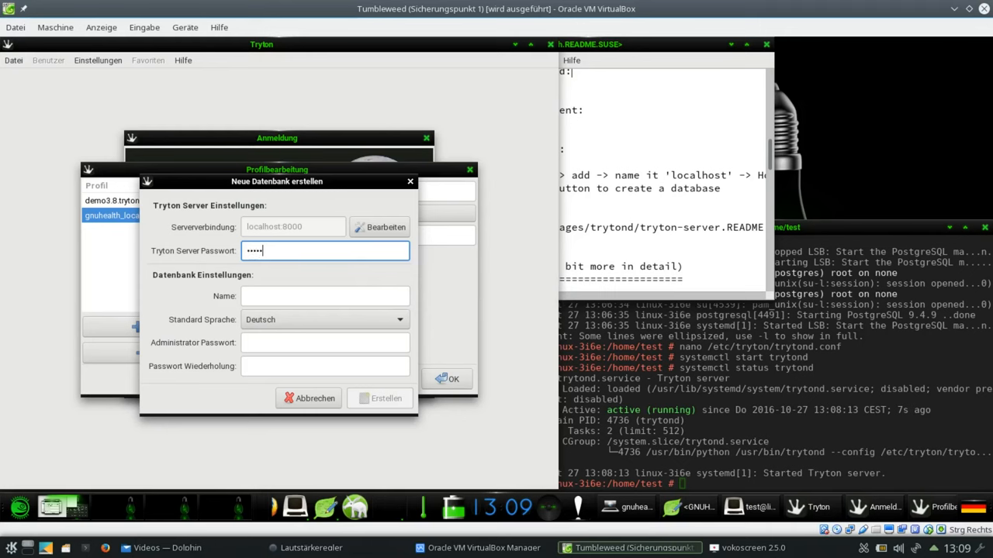
# - Name the new database gnuhealth_demo and choose its default language
pyautogui.click(324, 296)
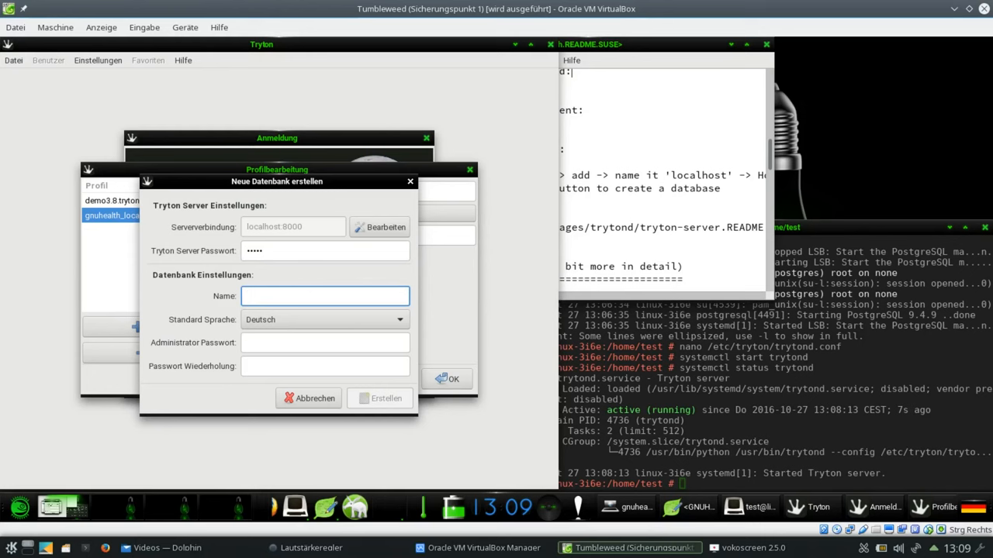
pyautogui.write('gn')
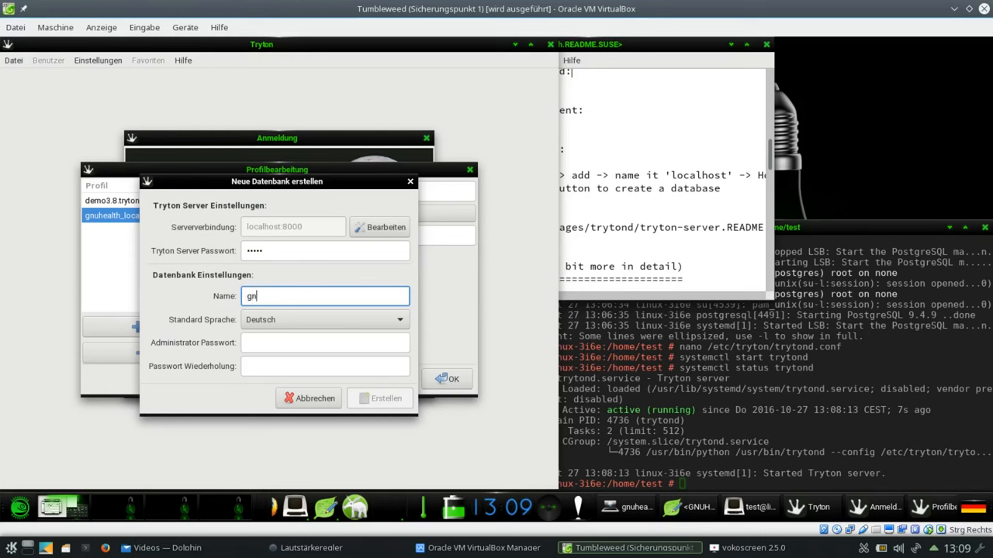
pyautogui.write('uhealth')
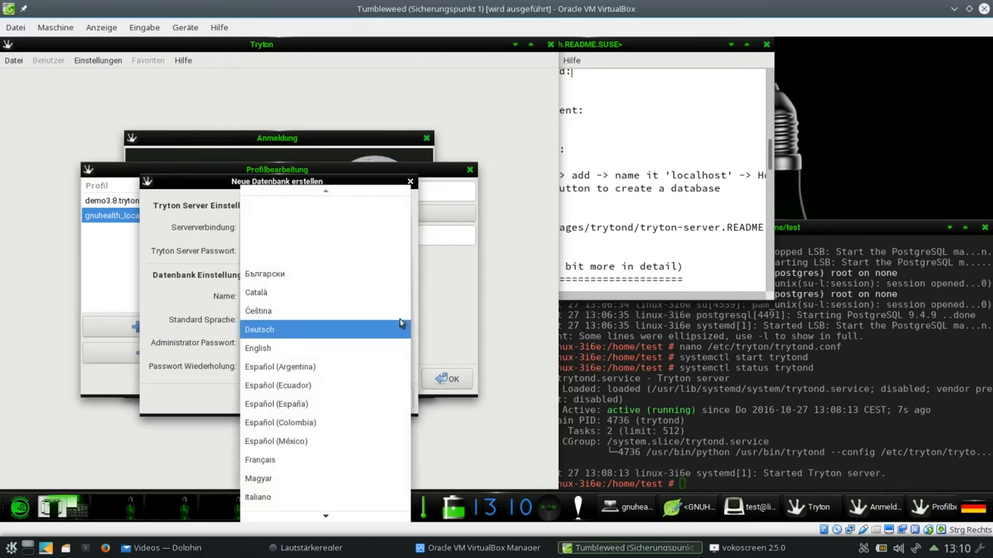
pyautogui.click(258, 348)
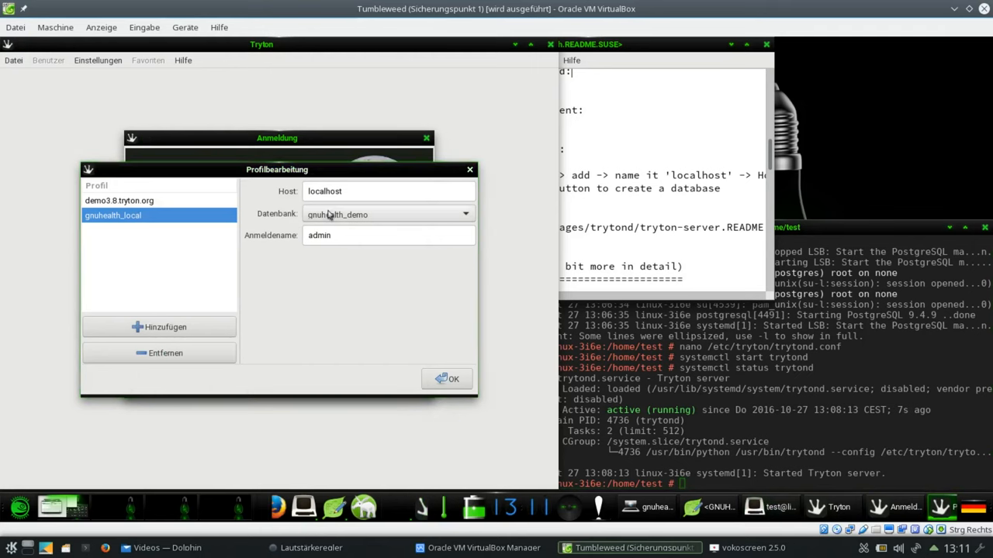
# - Confirm the gnuhealth_local profile and log in as admin to gnuhealth_demo
pyautogui.click(452, 379)
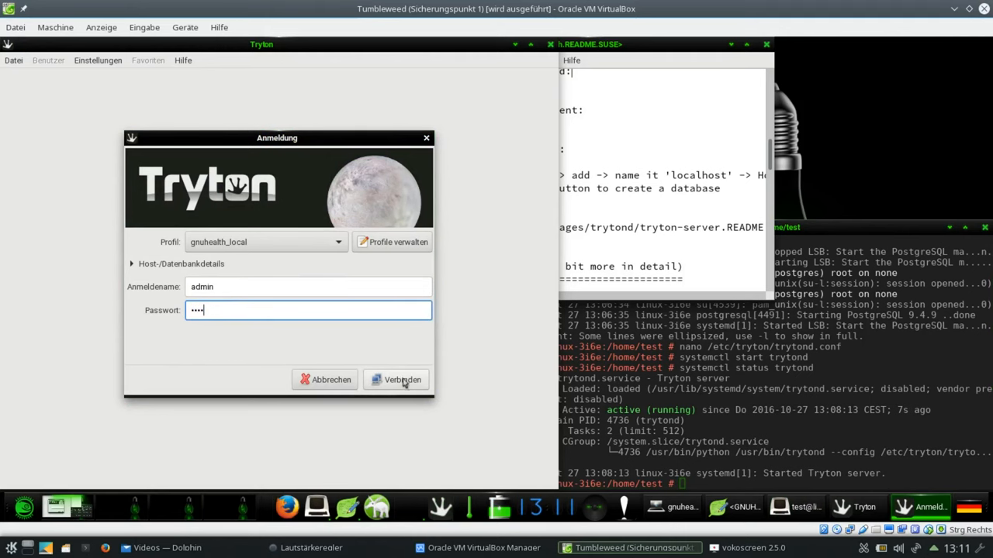
pyautogui.click(395, 379)
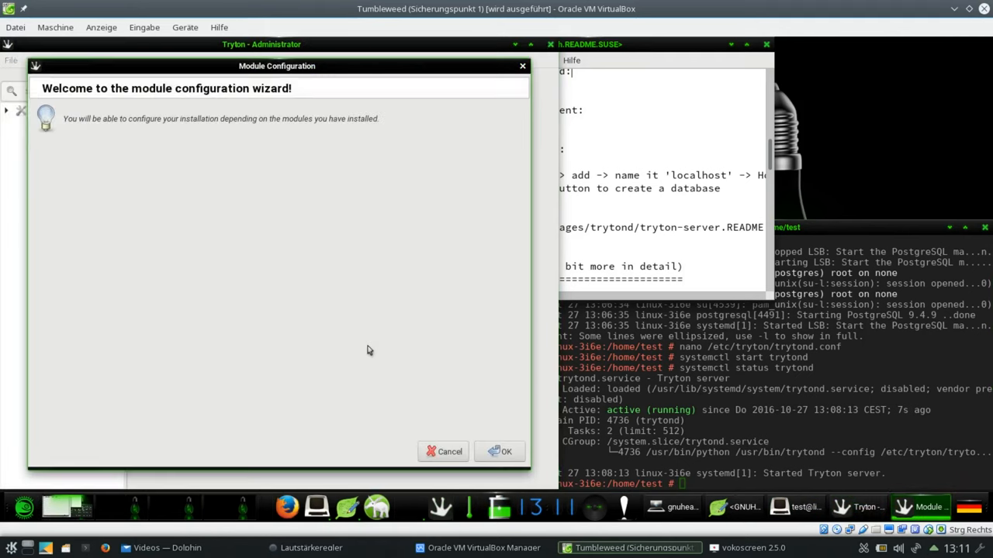